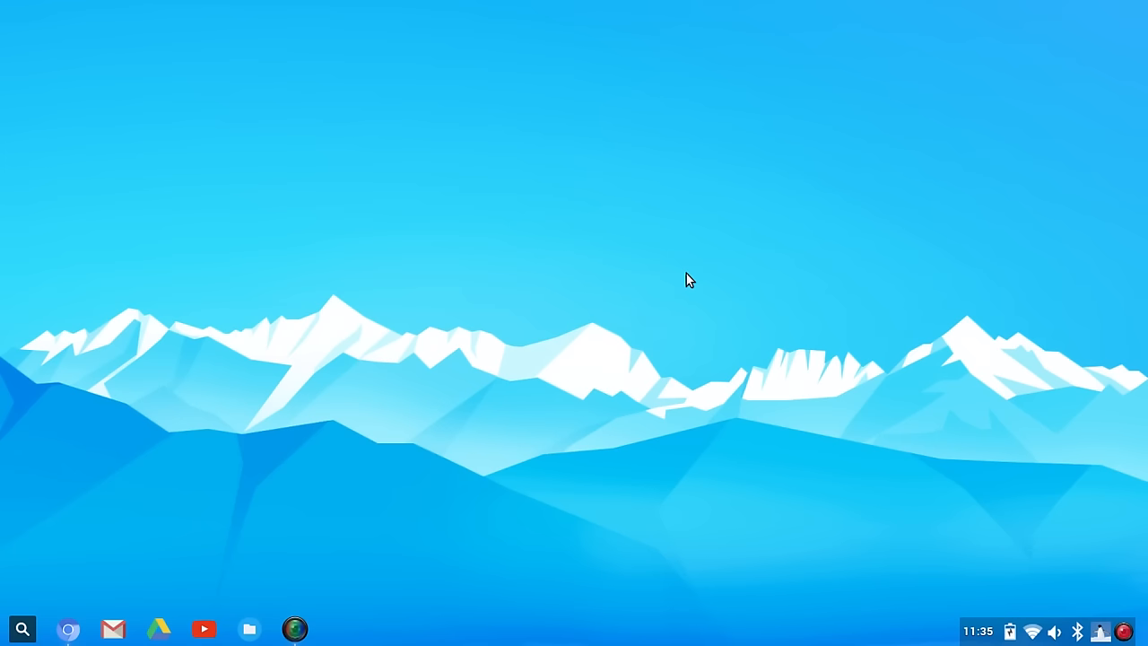
mouse_move(467, 381)
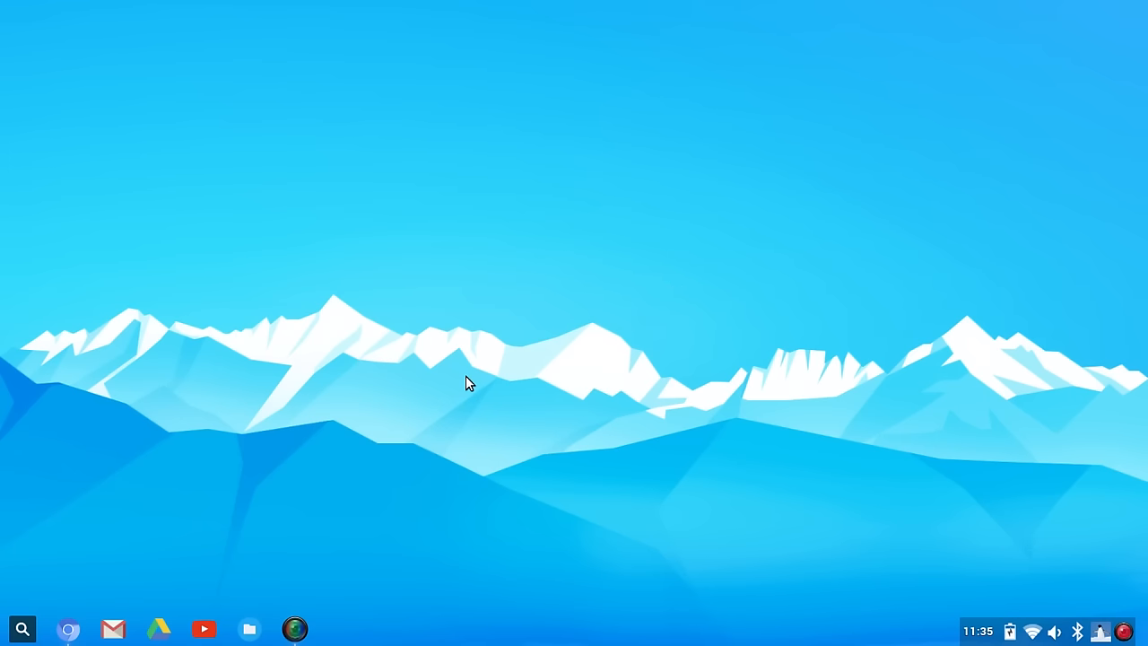
mouse_move(457, 458)
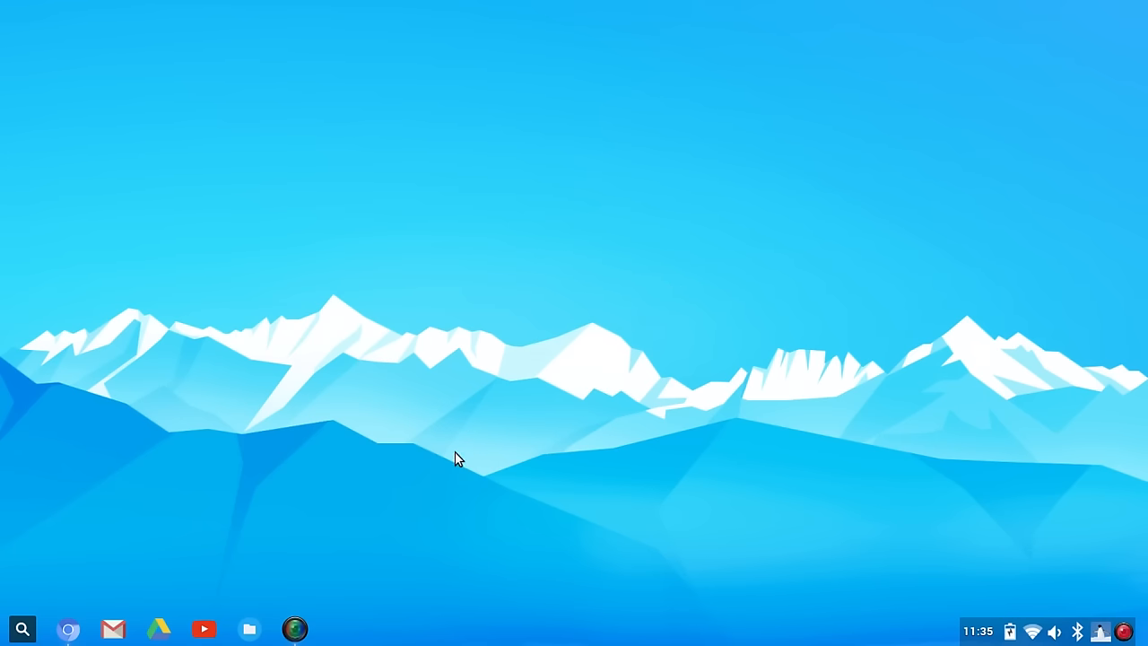
mouse_move(457, 457)
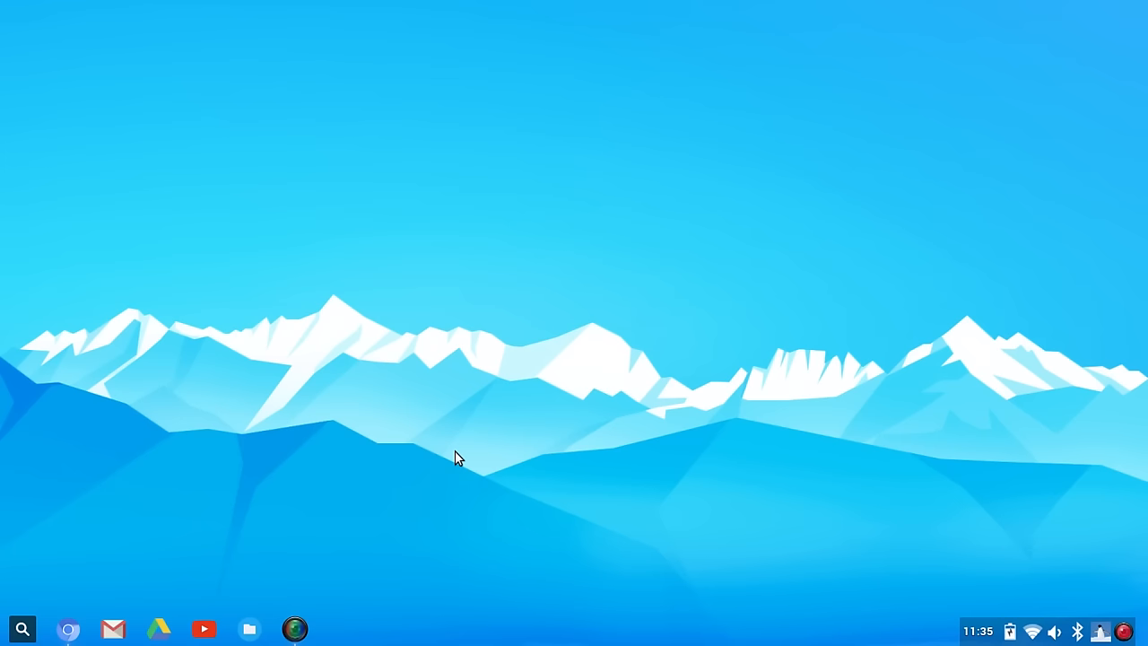
mouse_move(248, 455)
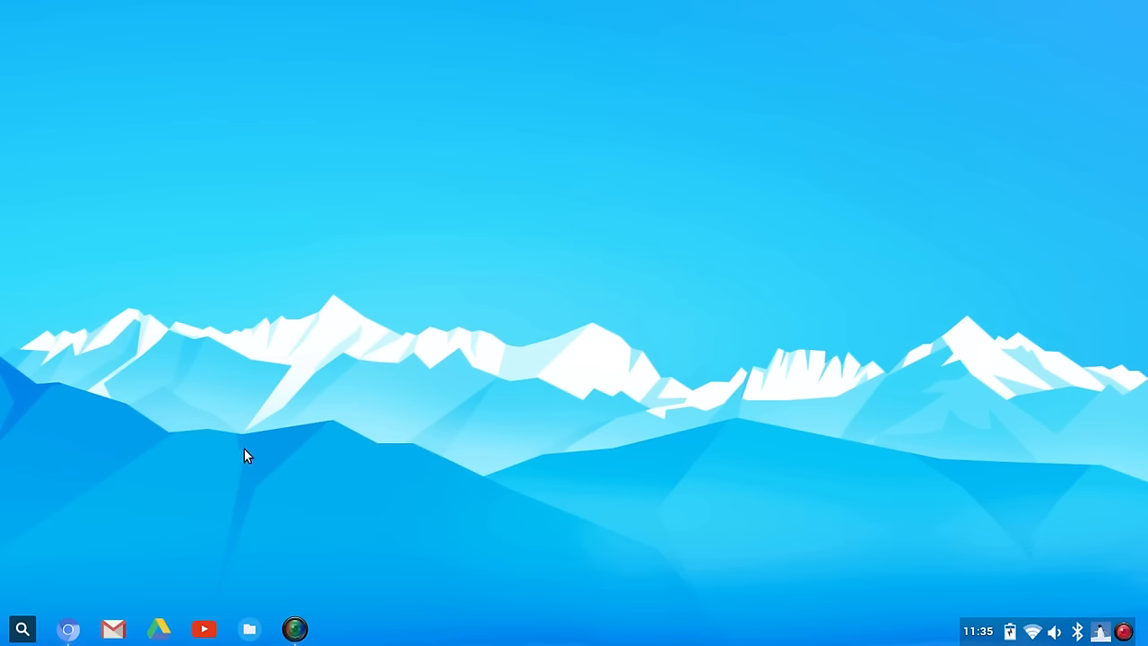
mouse_move(760, 492)
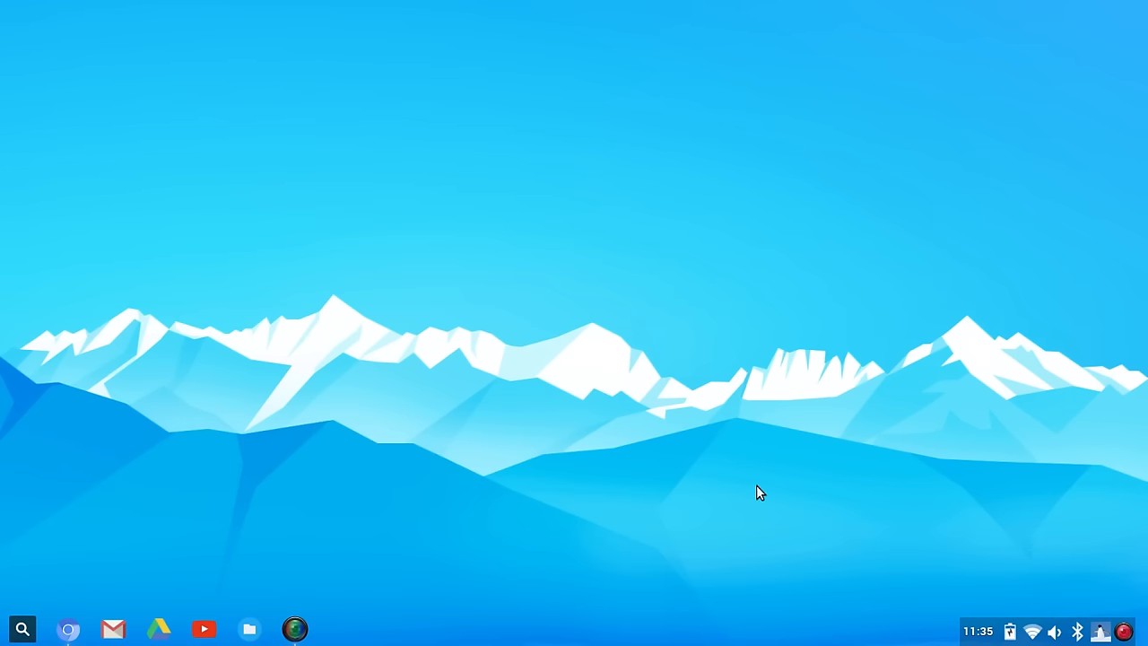
- Open the installed-apps launcher, dismiss it, reopen it and type 'ic' to search
click(22, 629)
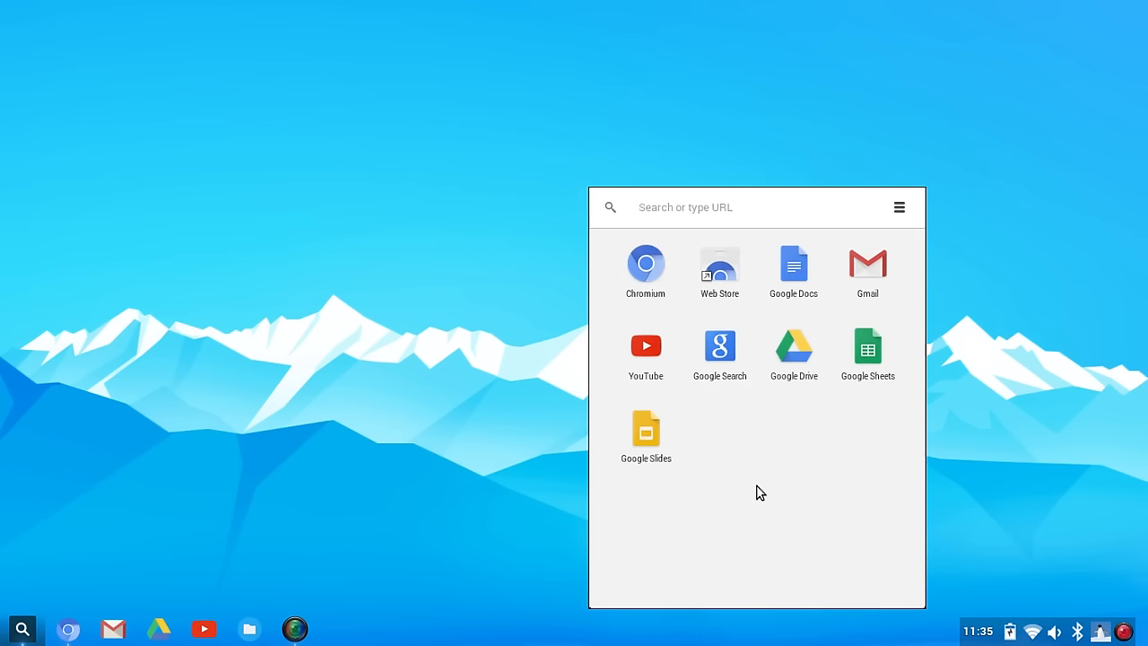
mouse_move(566, 204)
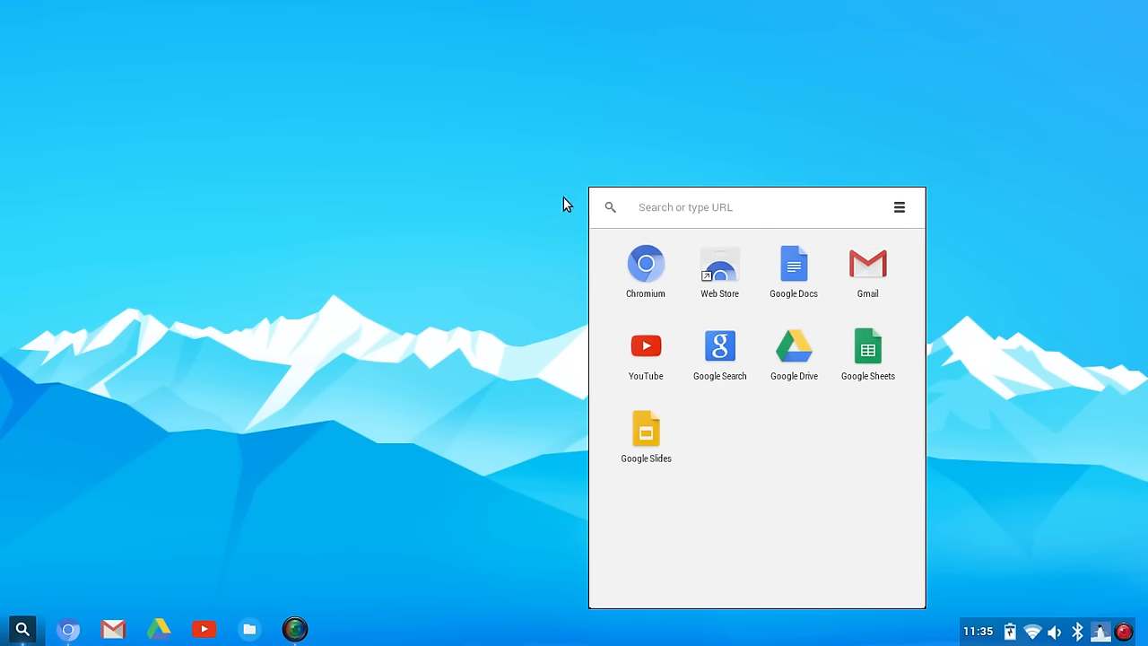
click(497, 202)
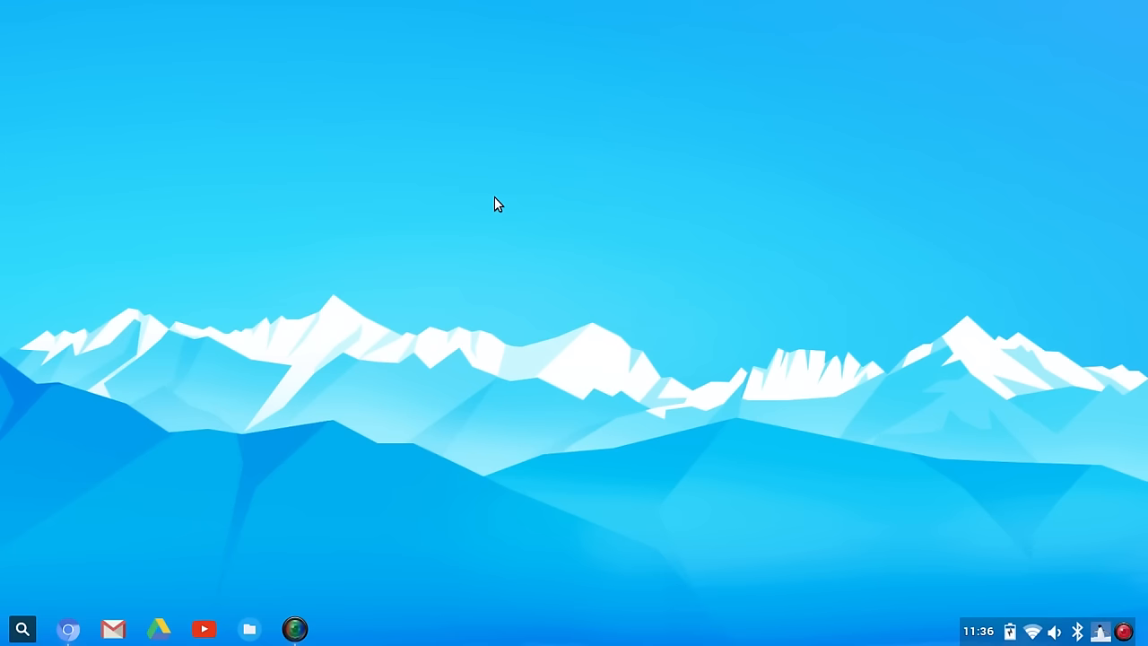
mouse_move(448, 437)
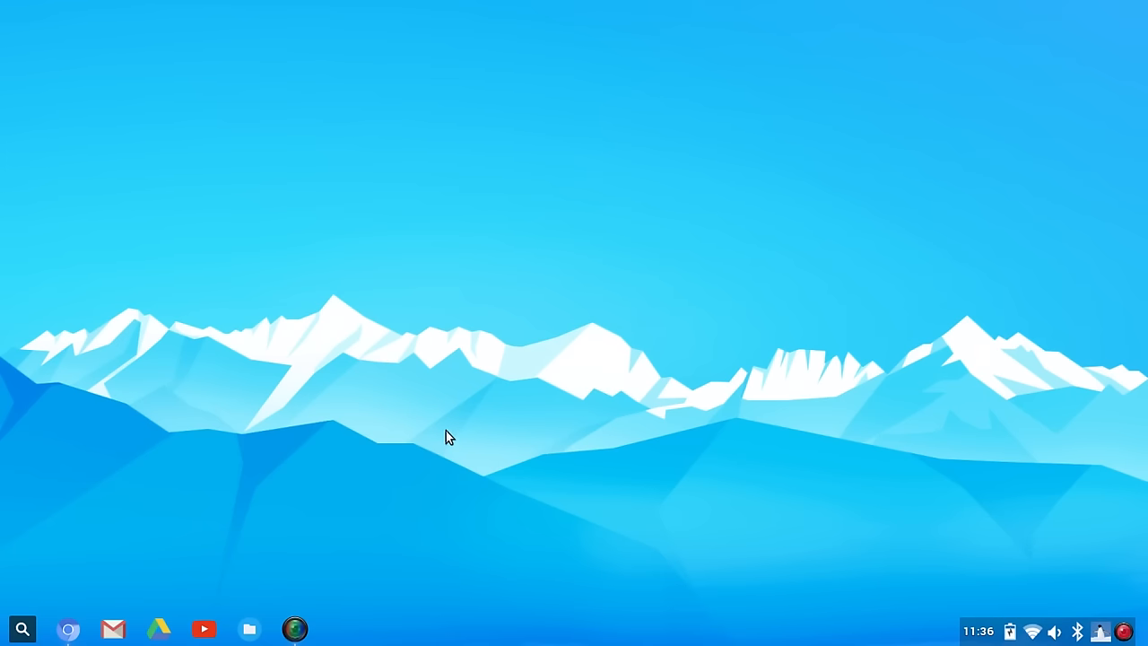
mouse_move(805, 192)
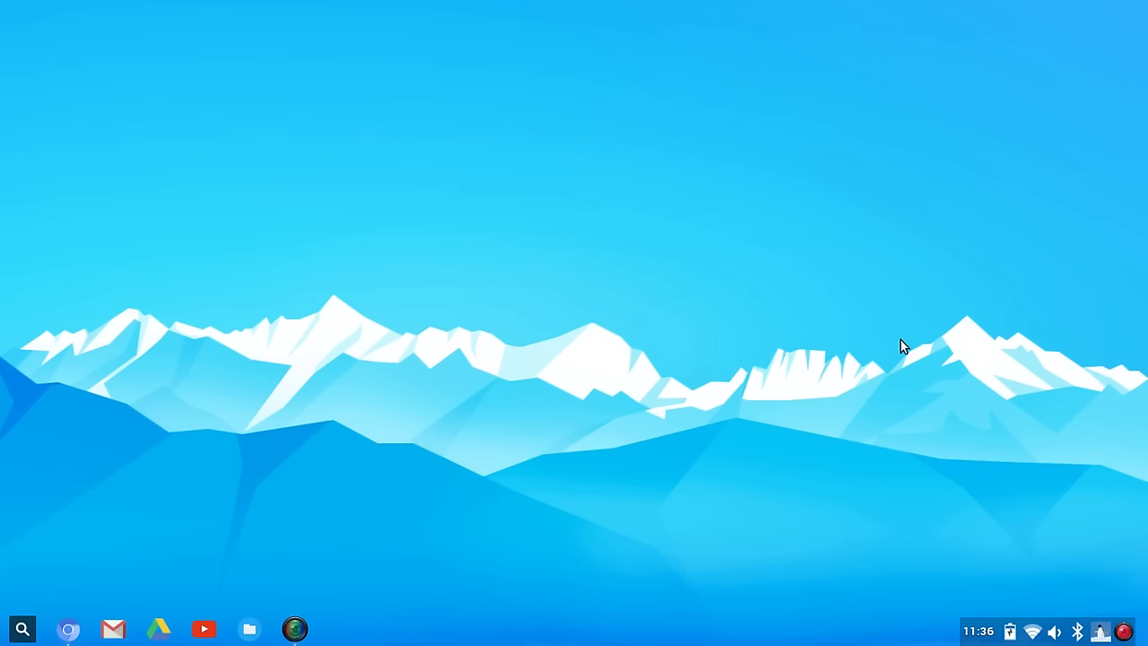
mouse_move(376, 397)
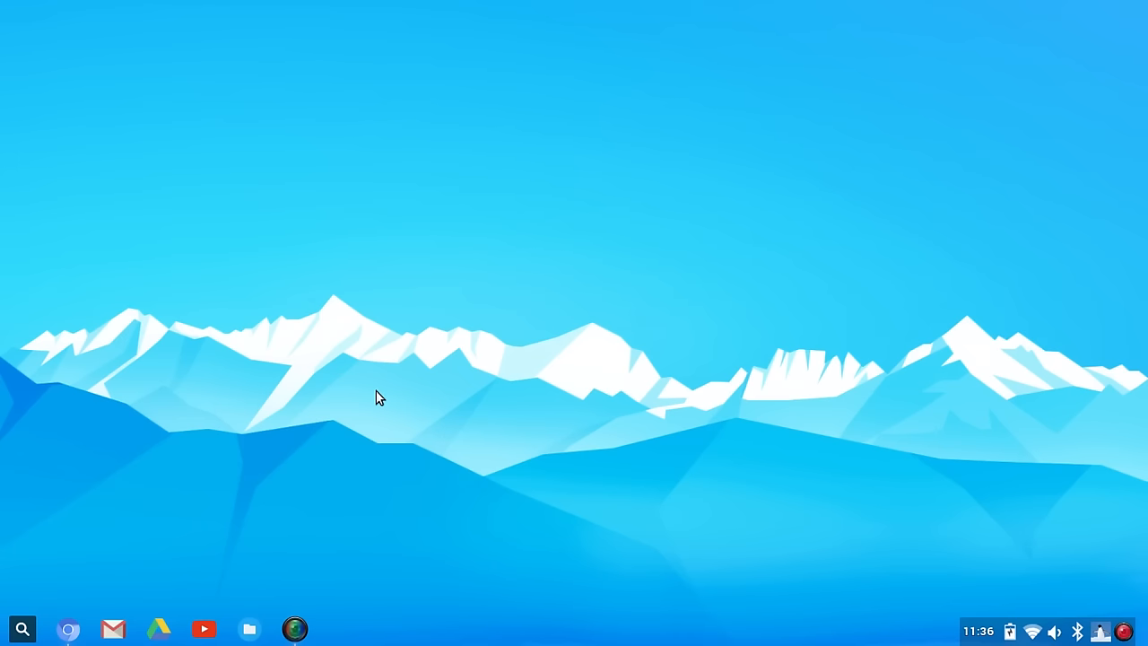
mouse_move(22, 627)
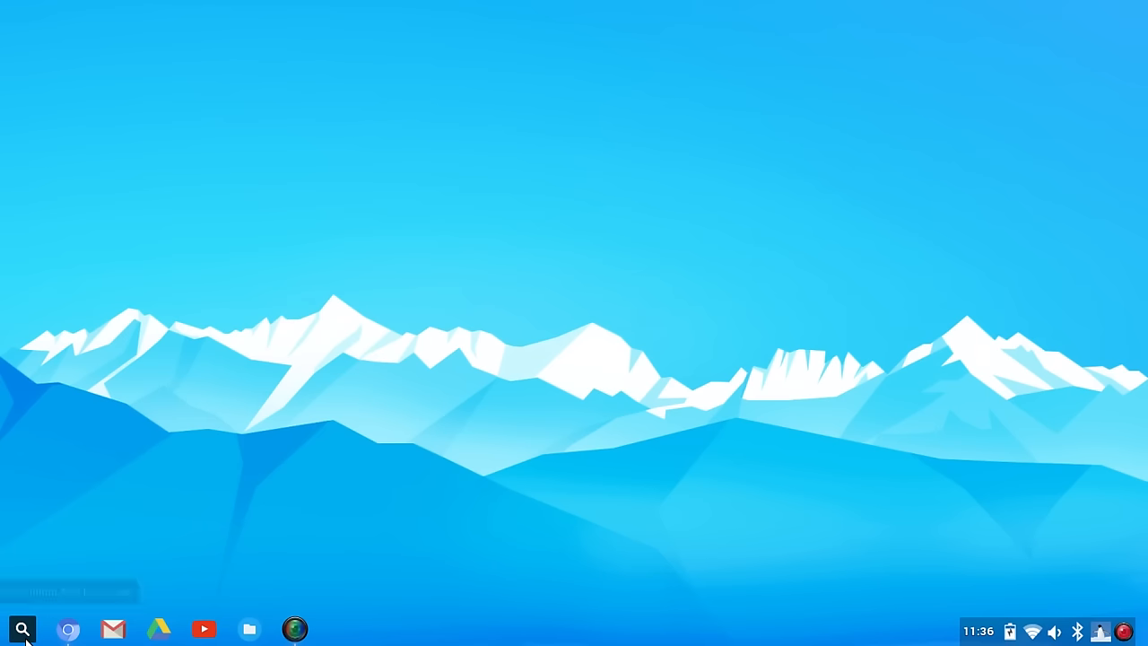
mouse_move(22, 629)
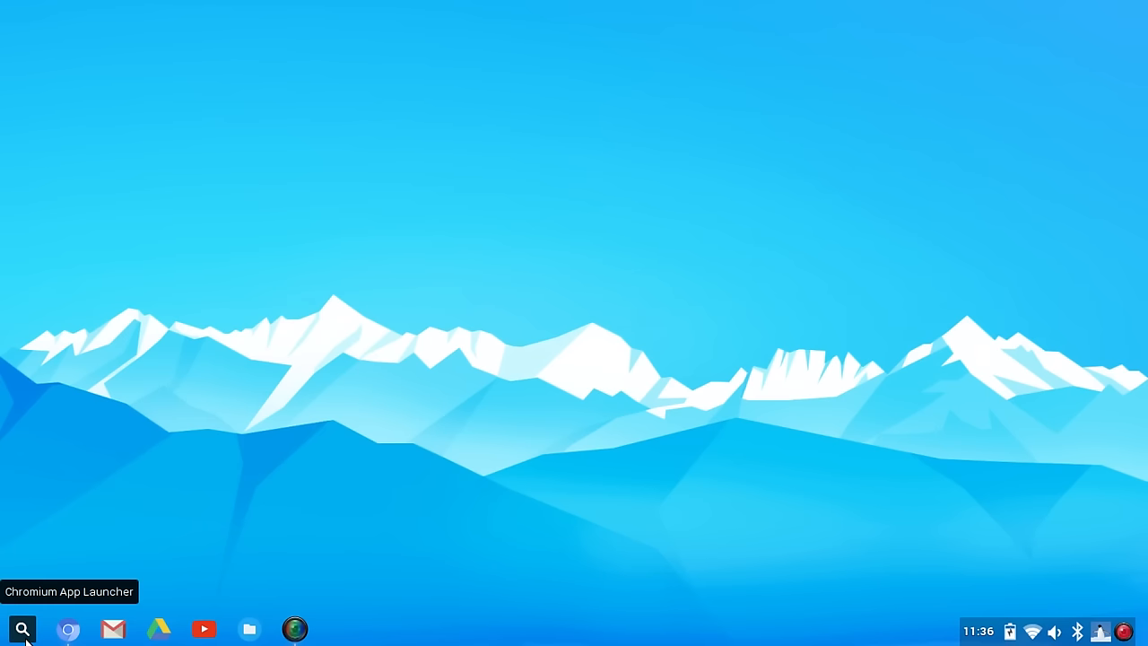
click(21, 628)
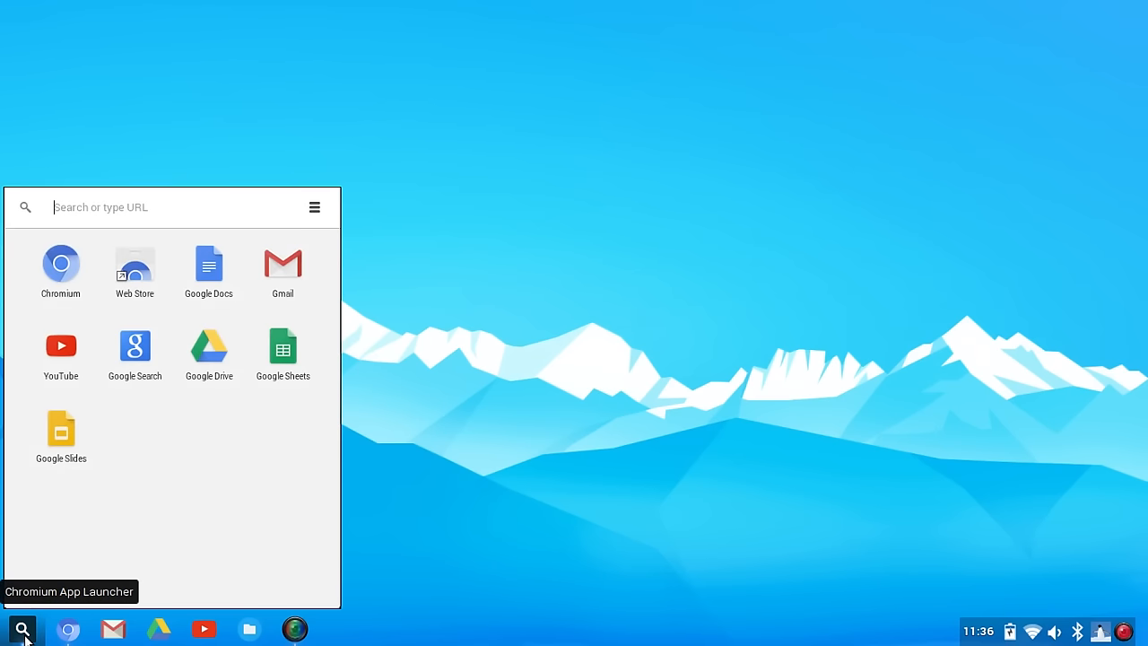
mouse_move(505, 545)
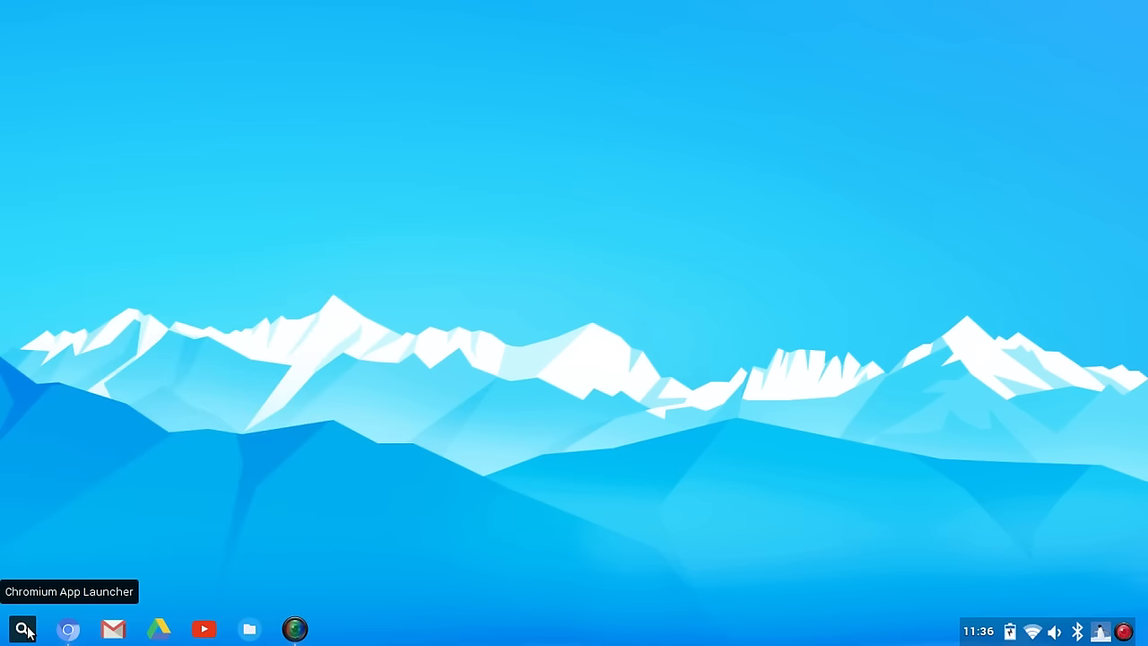
click(22, 628)
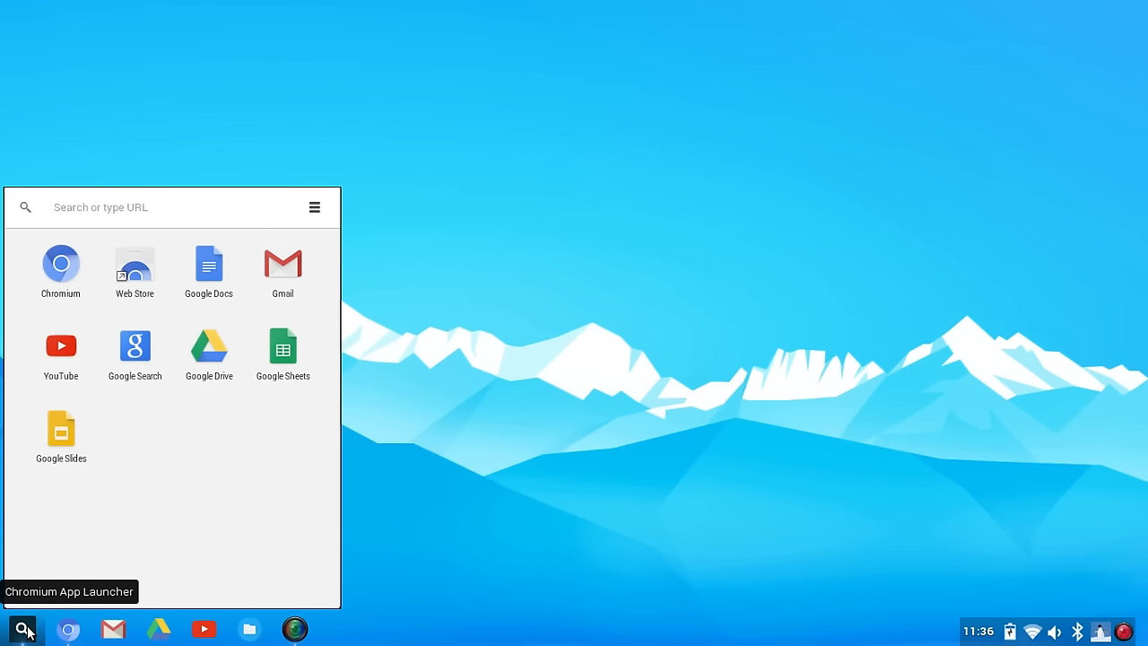
text(ice)
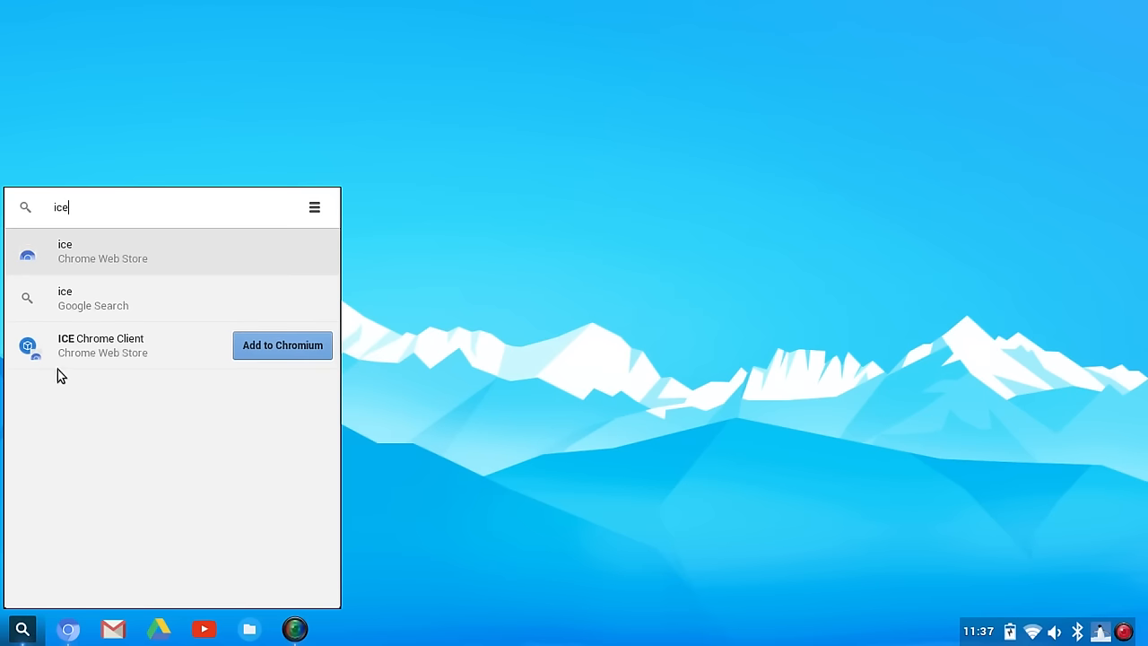
mouse_move(115, 298)
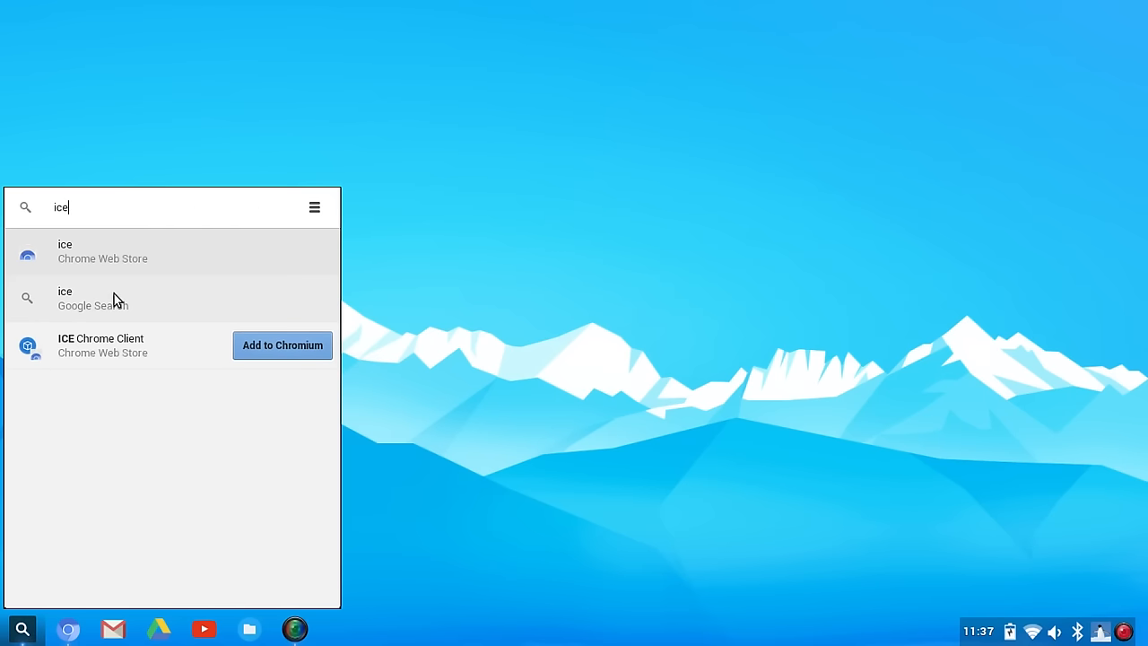
mouse_move(124, 249)
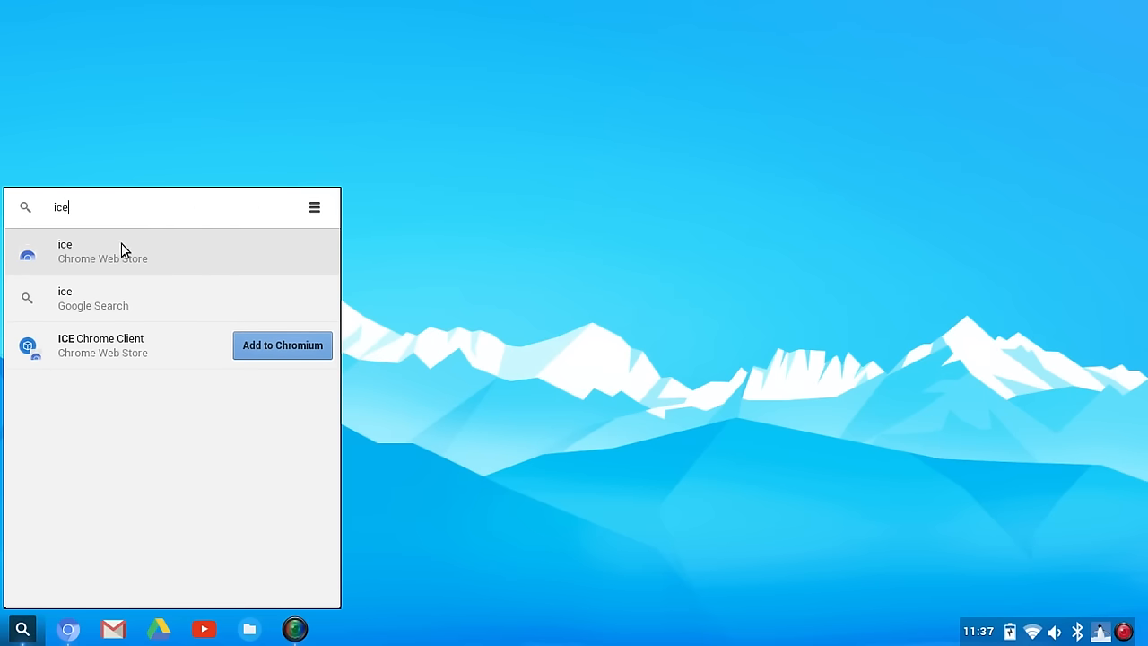
mouse_move(213, 466)
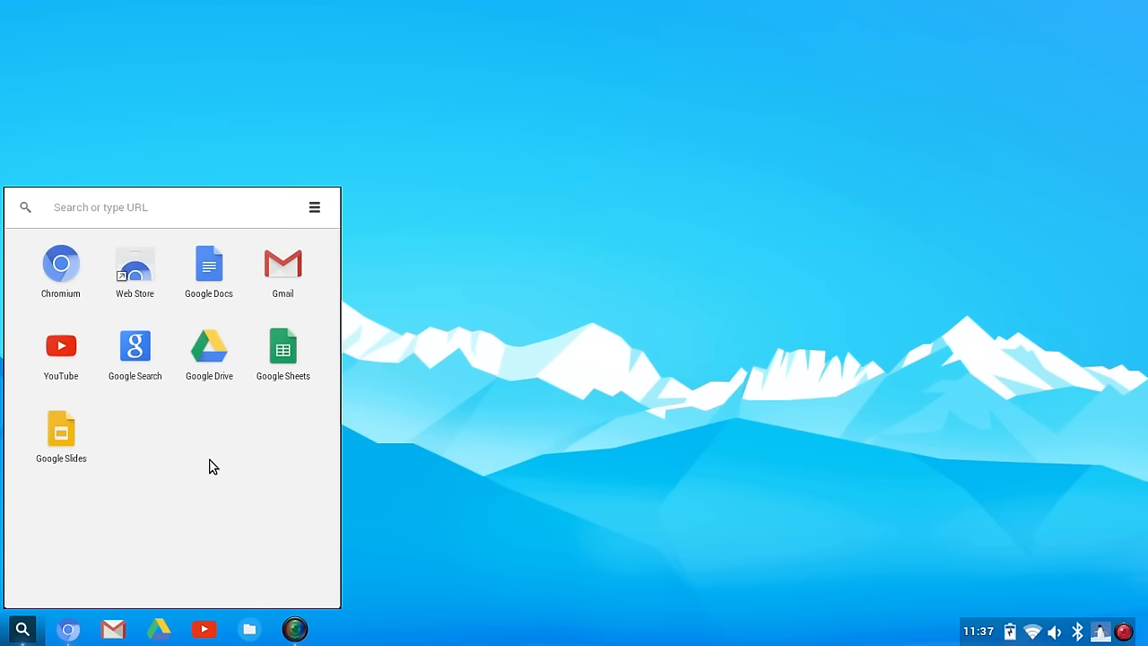
mouse_move(194, 469)
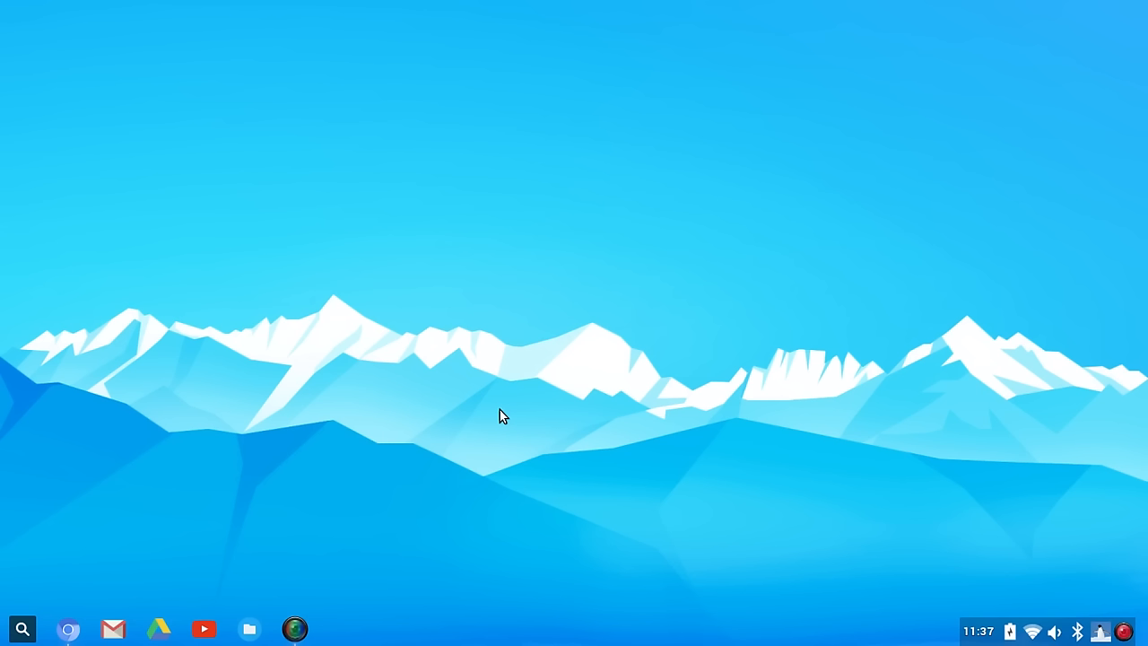
mouse_move(995, 583)
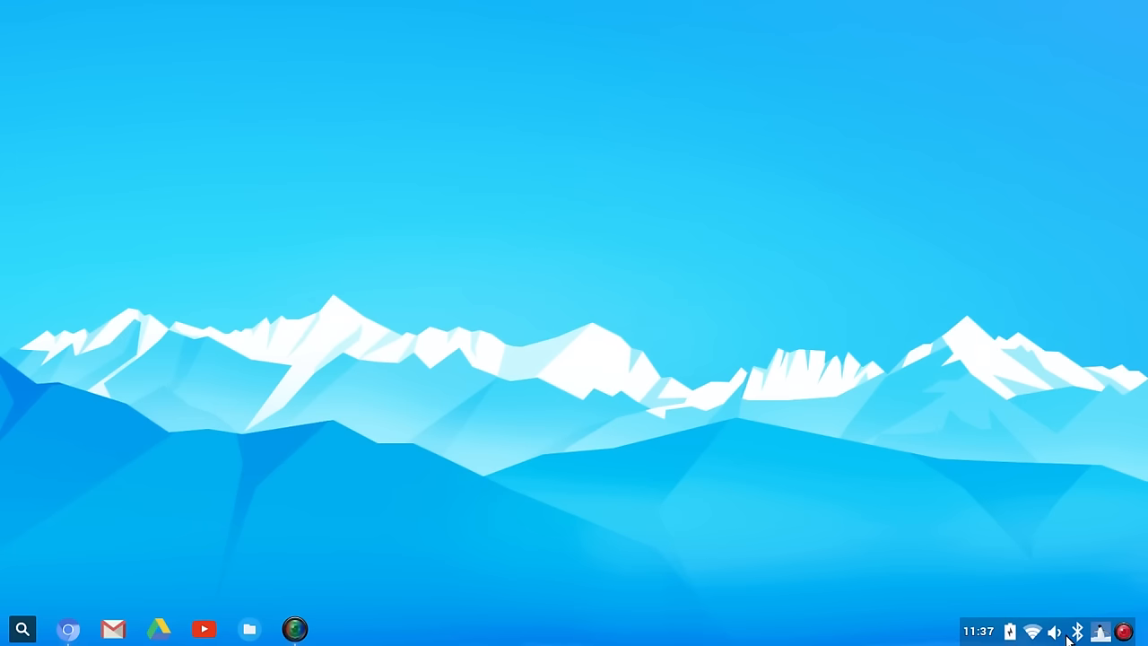
mouse_move(496, 405)
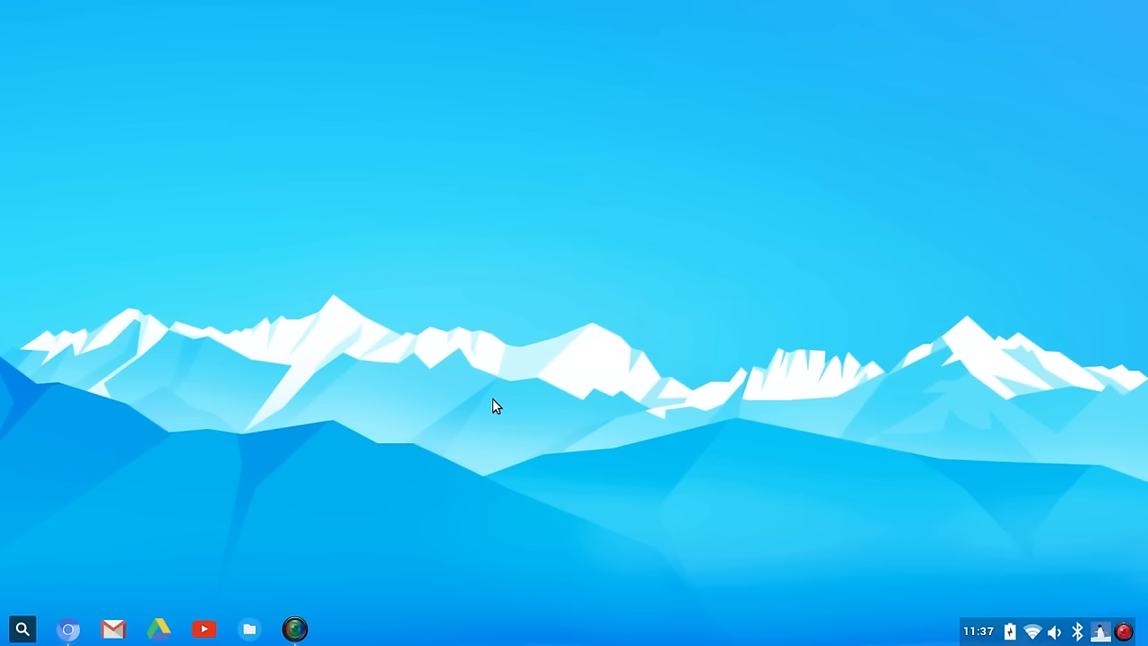
mouse_move(249, 627)
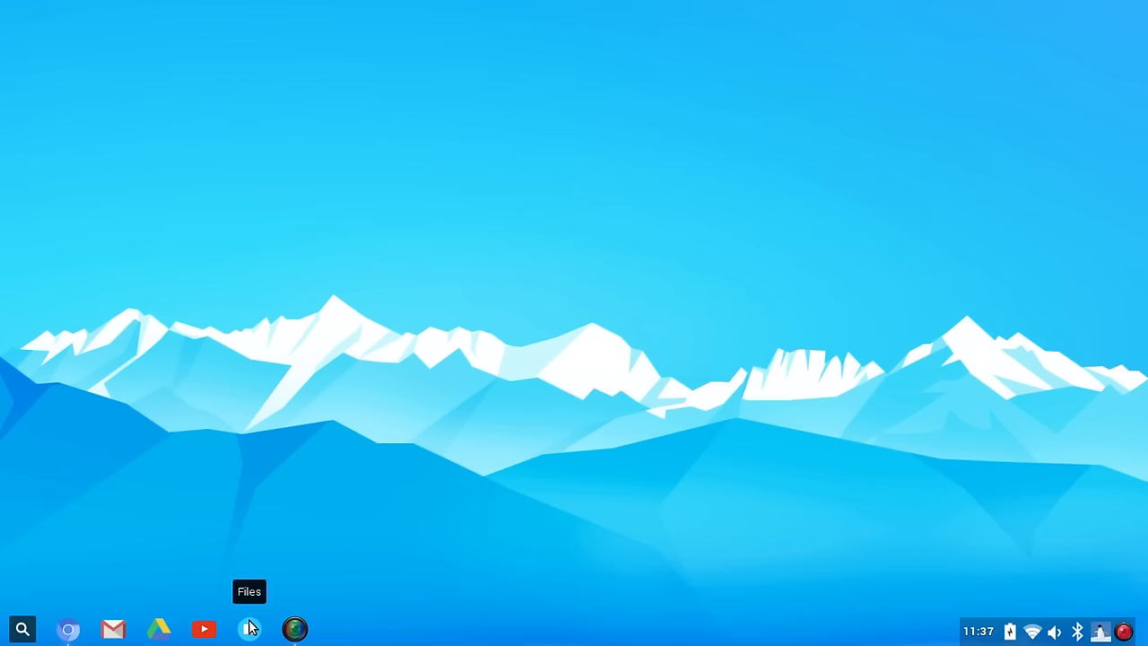
- Open the home folder in the file manager, then revisit the app launcher
click(249, 628)
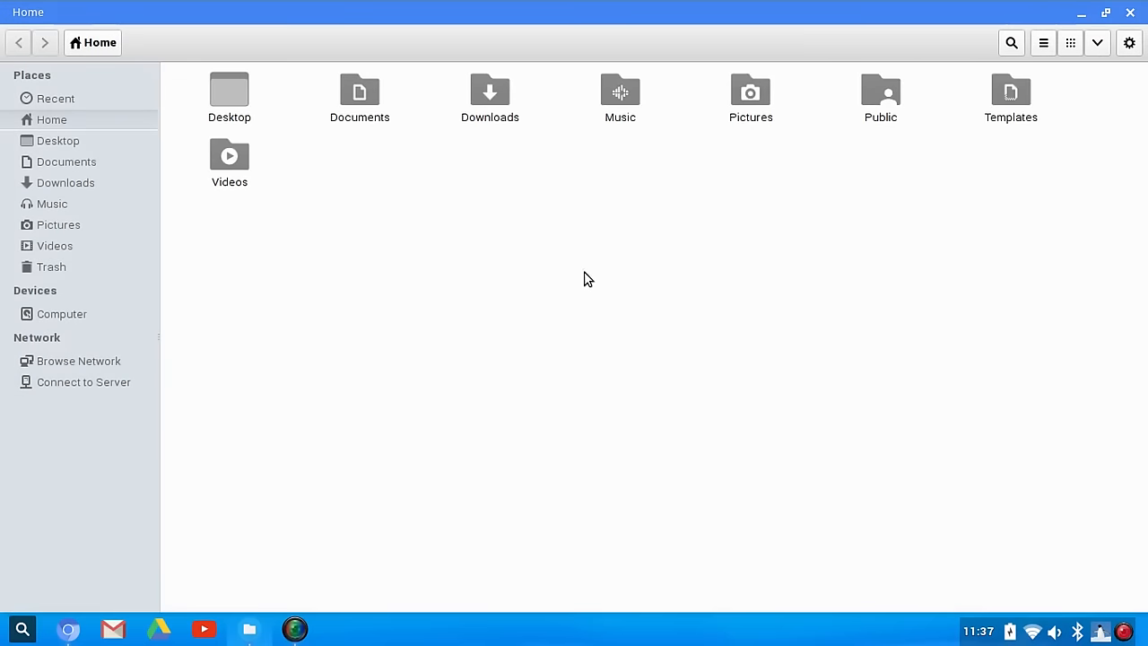
mouse_move(654, 248)
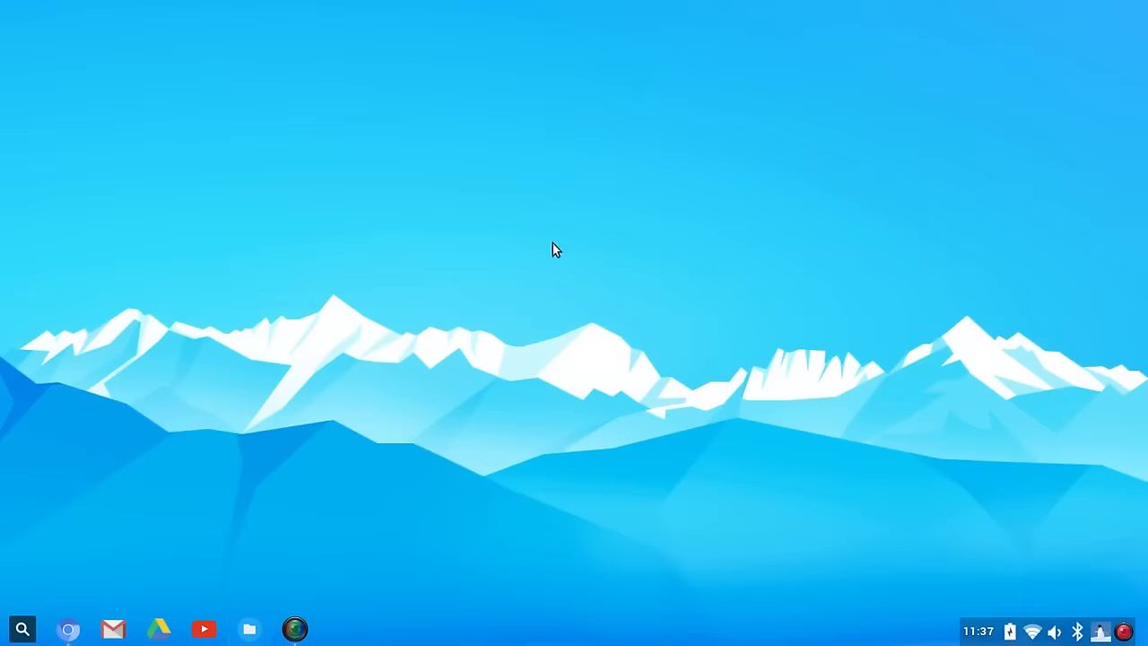
mouse_move(332, 396)
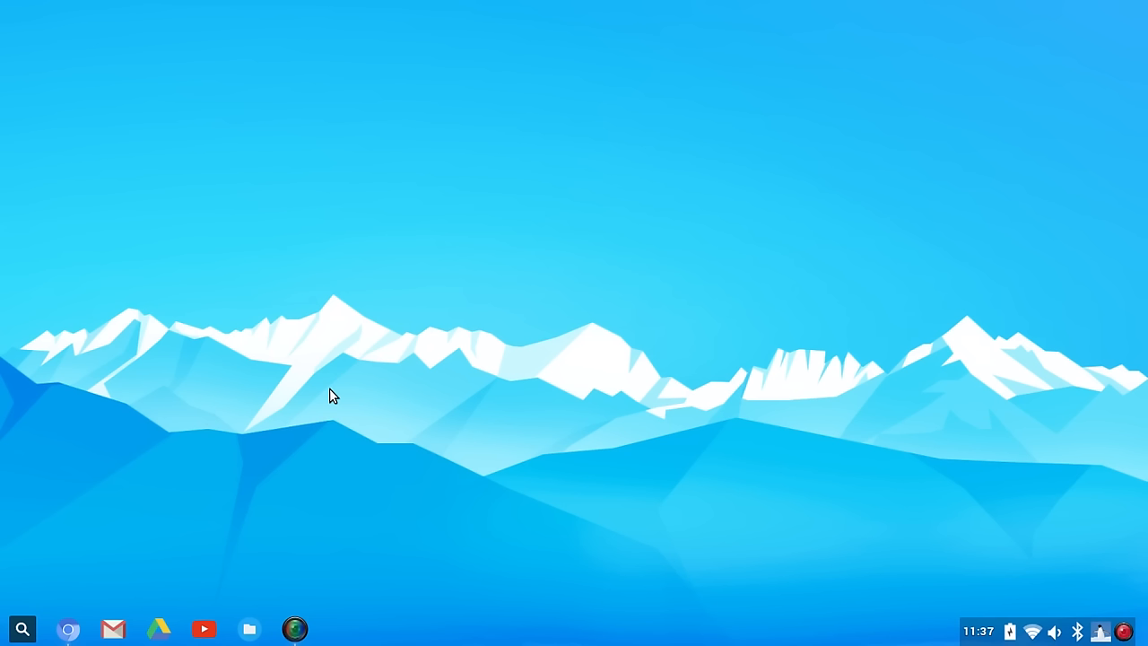
mouse_move(141, 500)
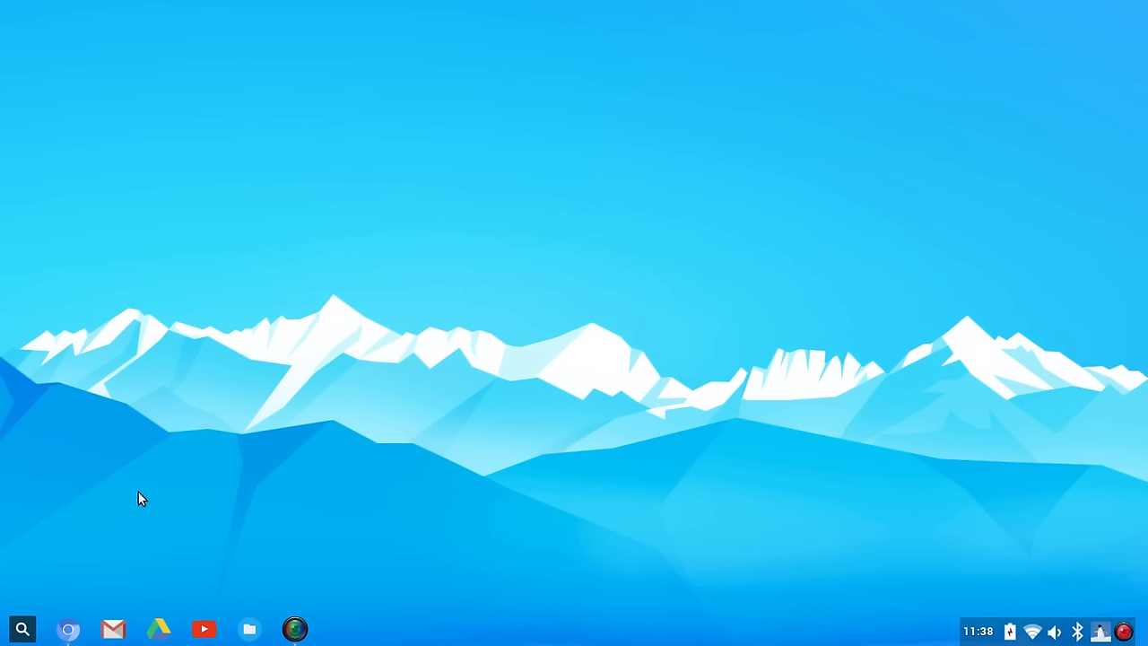
mouse_move(21, 628)
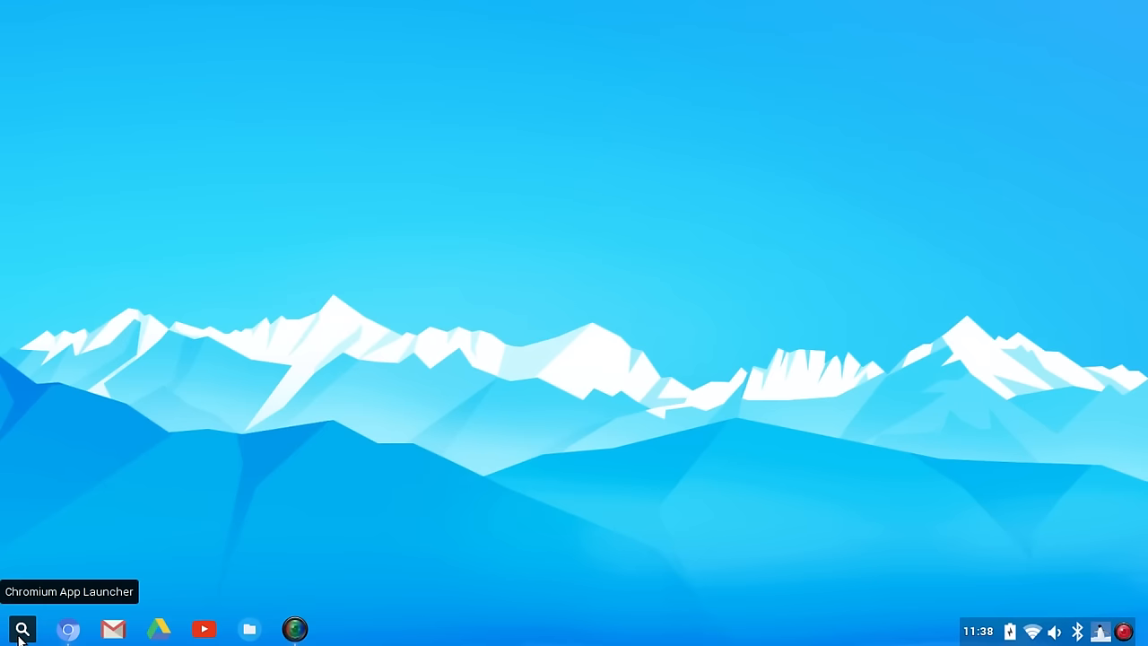
click(21, 628)
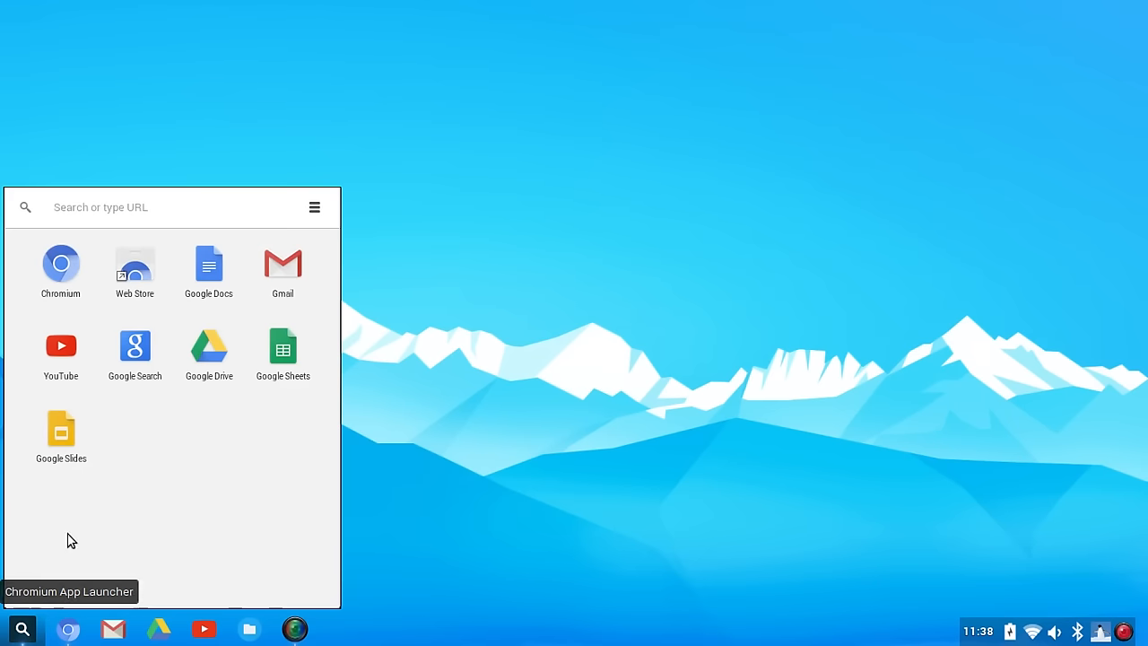
mouse_move(208, 348)
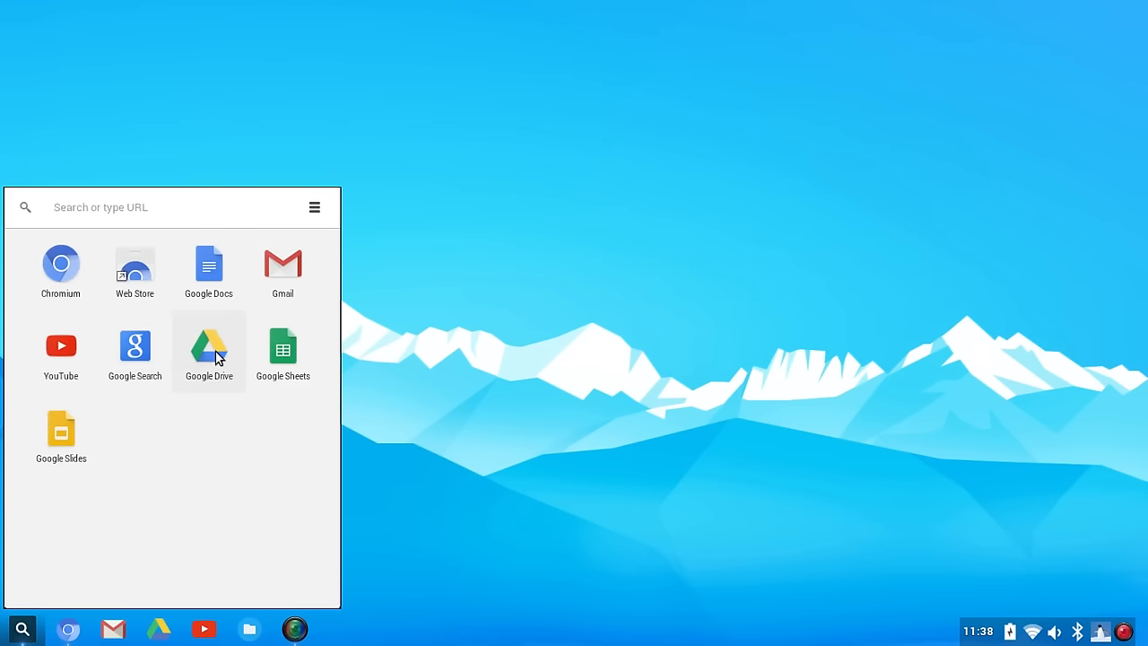
click(208, 348)
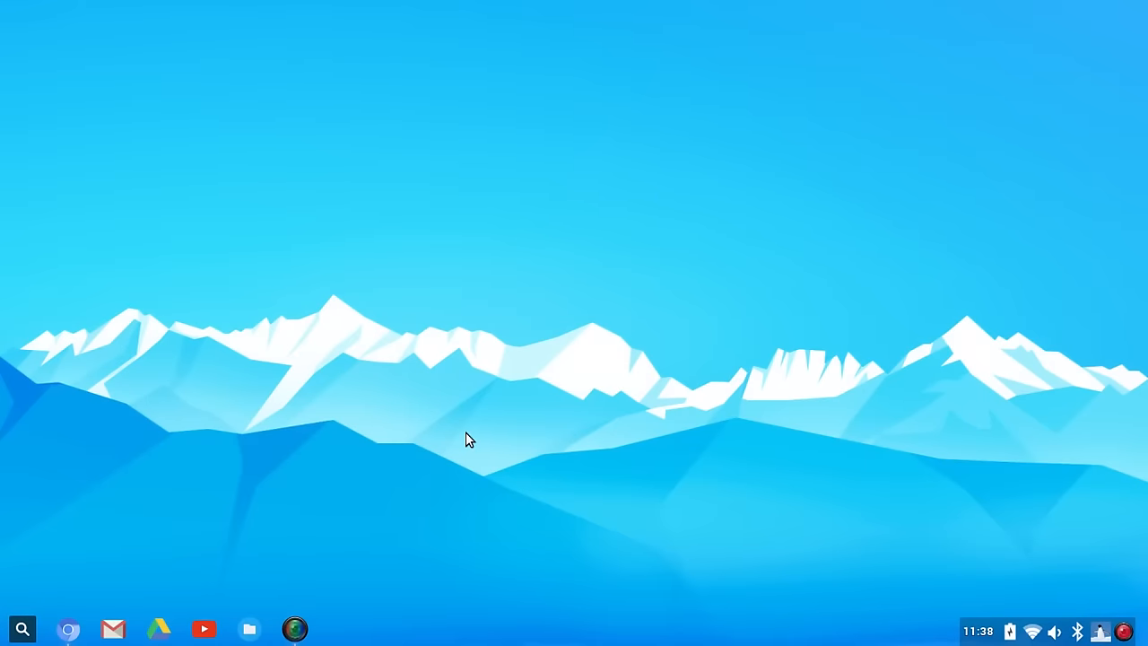
mouse_move(399, 473)
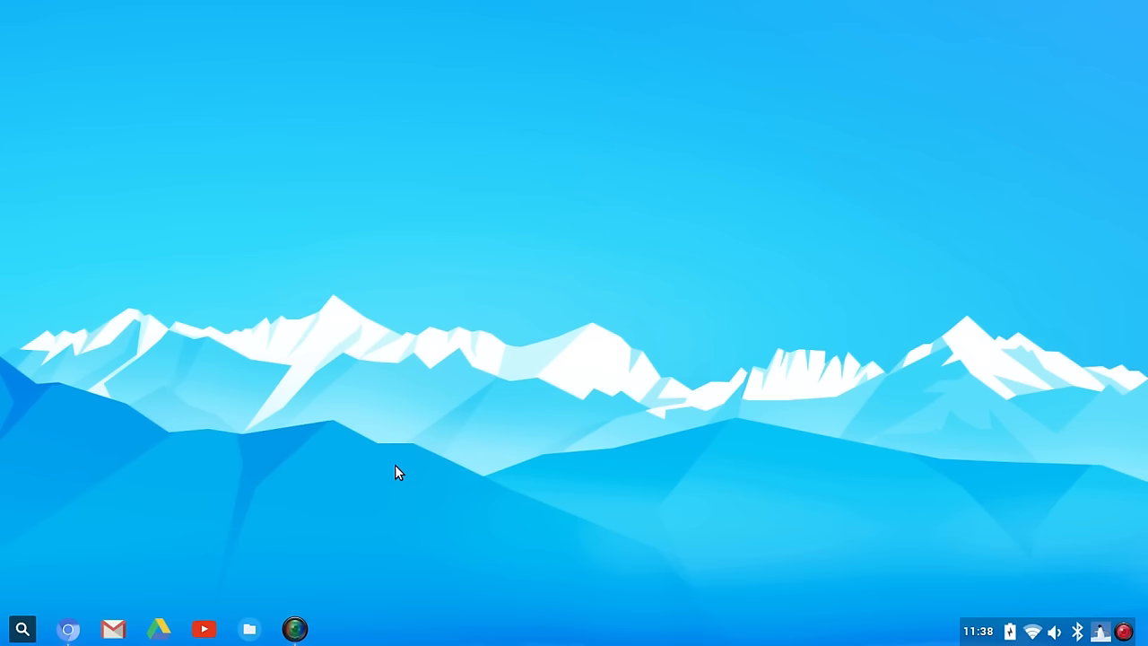
mouse_move(22, 627)
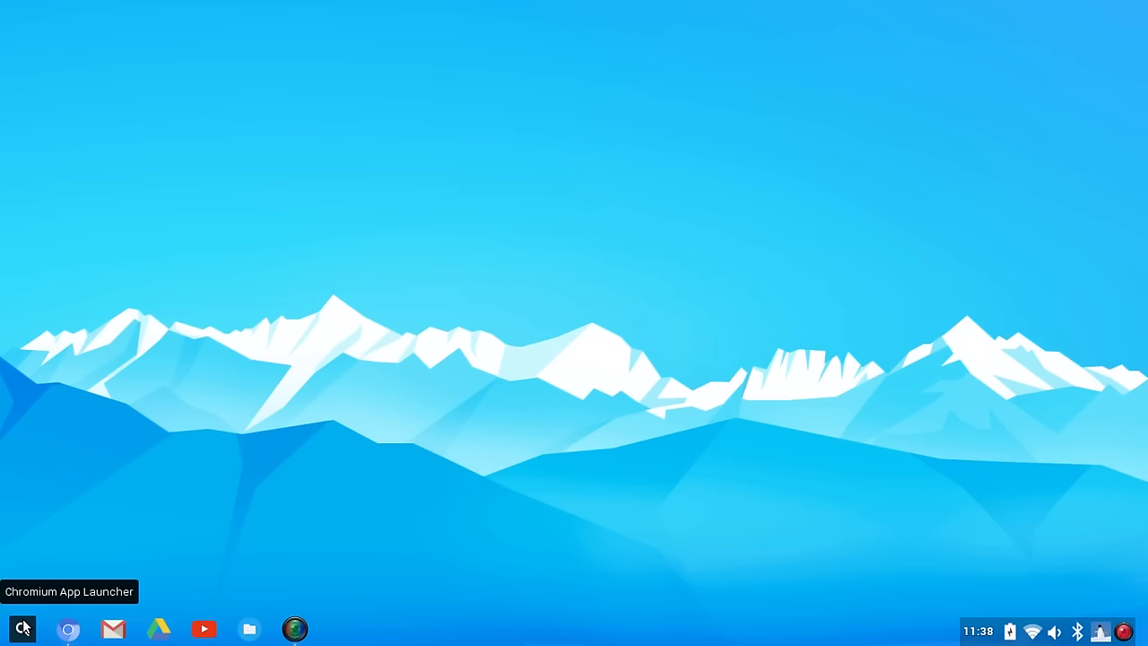
click(22, 629)
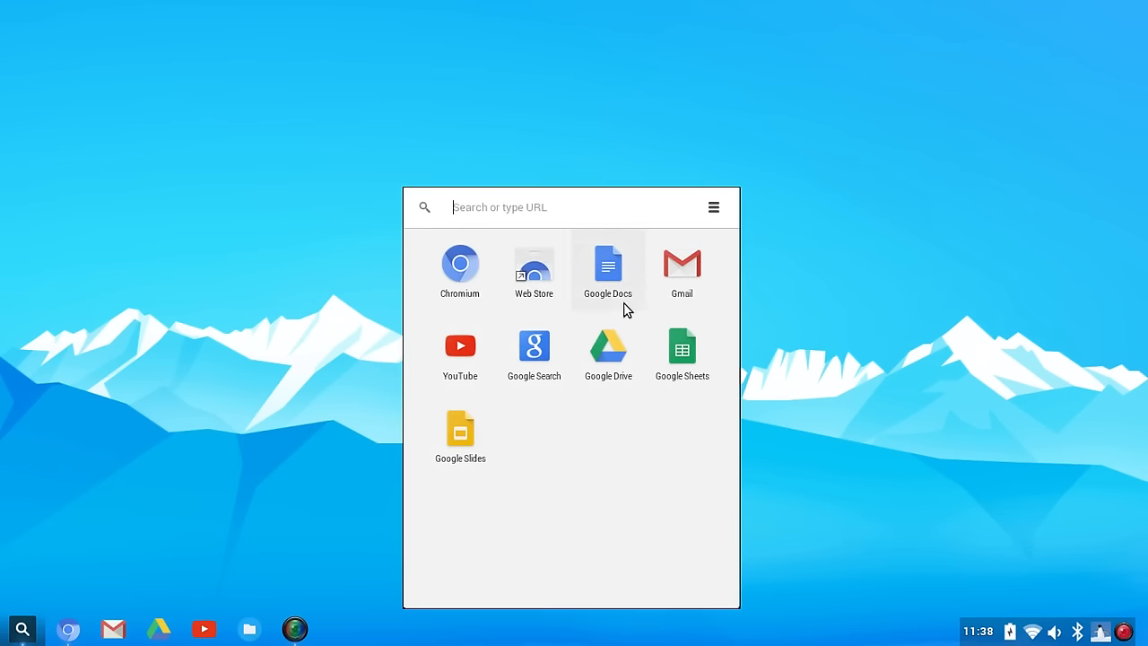
mouse_move(682, 354)
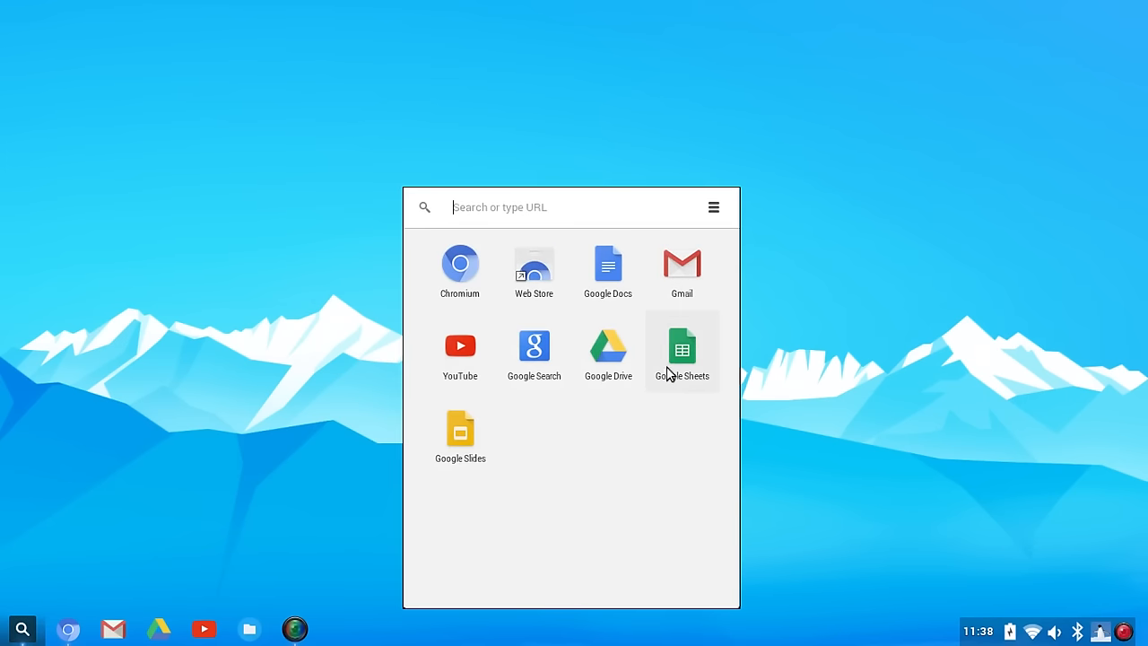
mouse_move(788, 368)
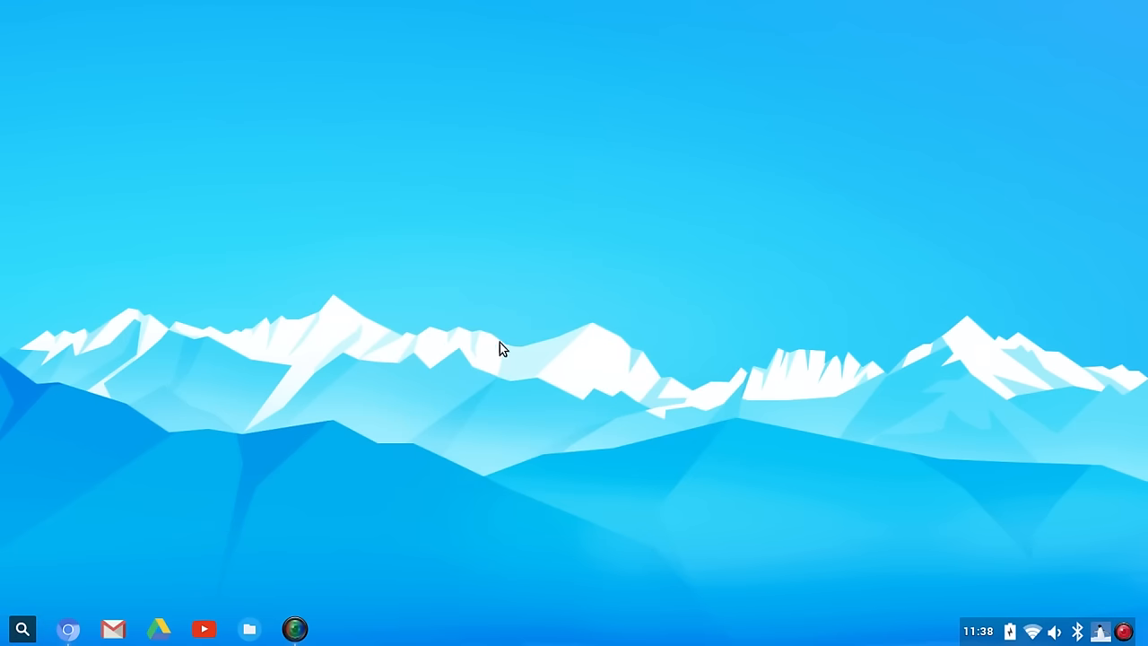
- Browse application categories in the desktop right-click menu, then reopen the launcher
right_click(502, 348)
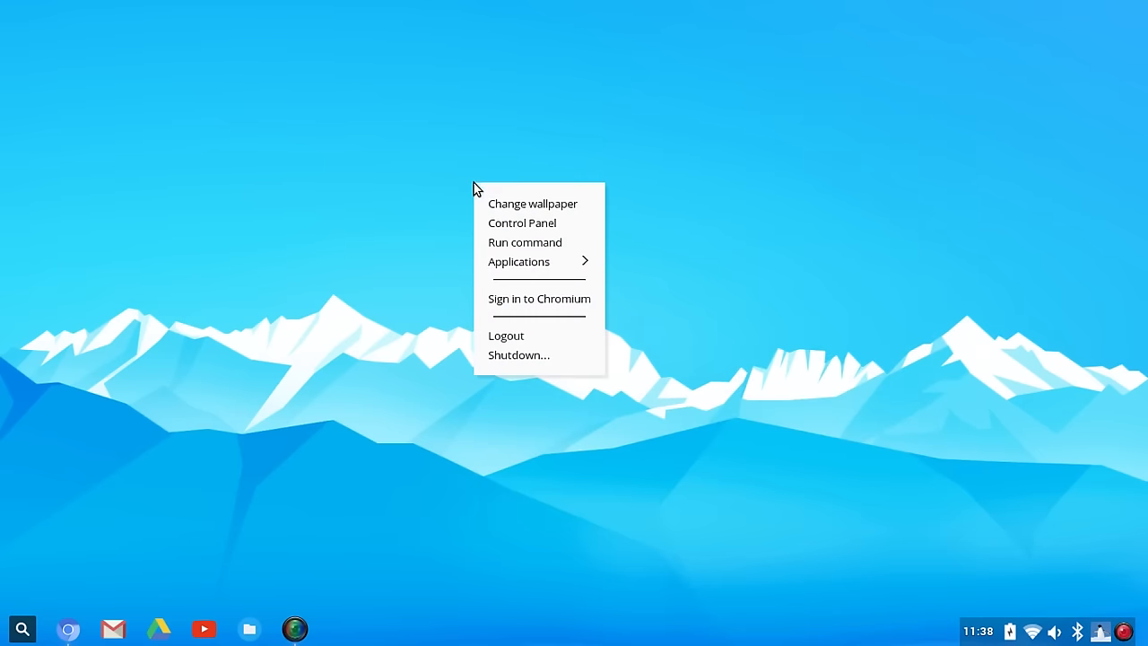
click(519, 261)
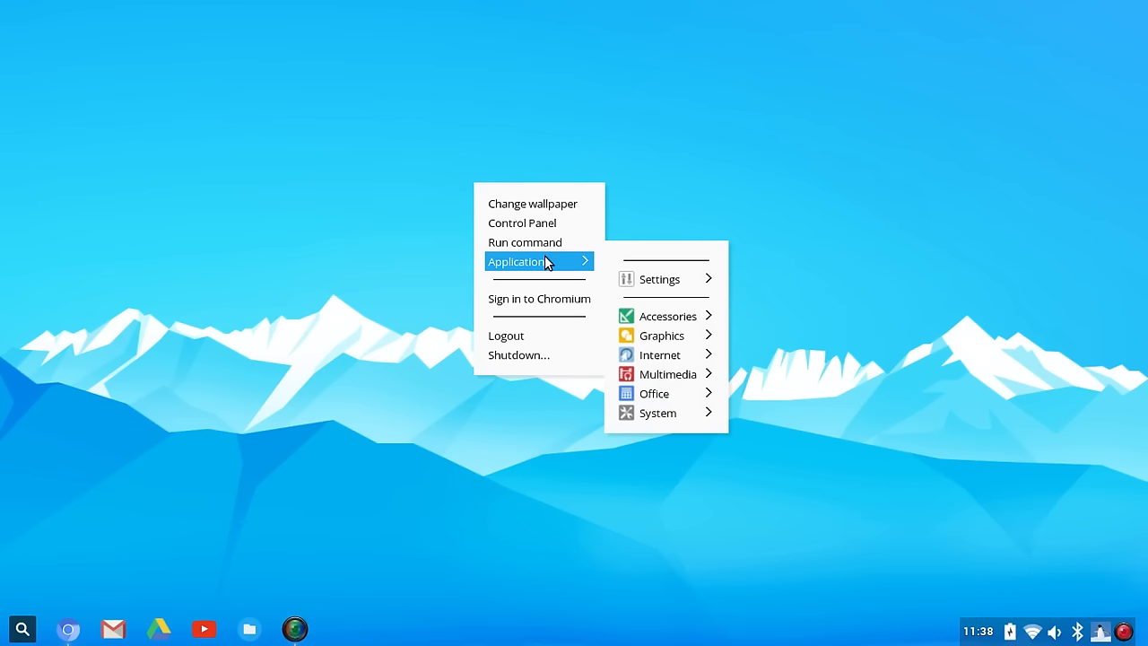
click(13, 594)
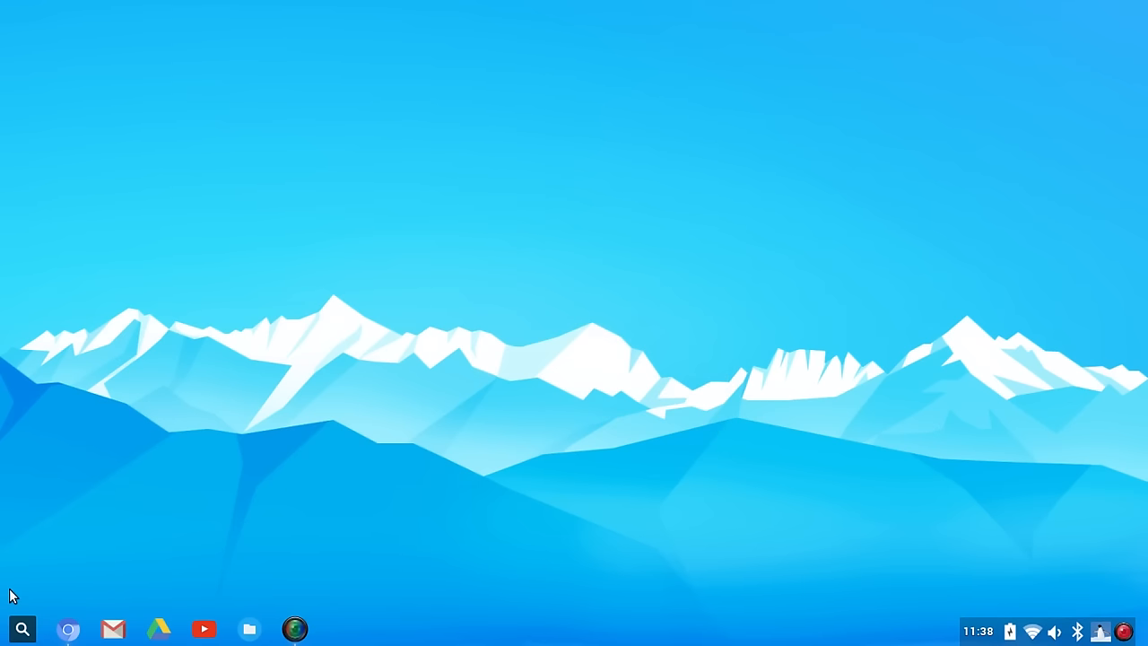
mouse_move(21, 627)
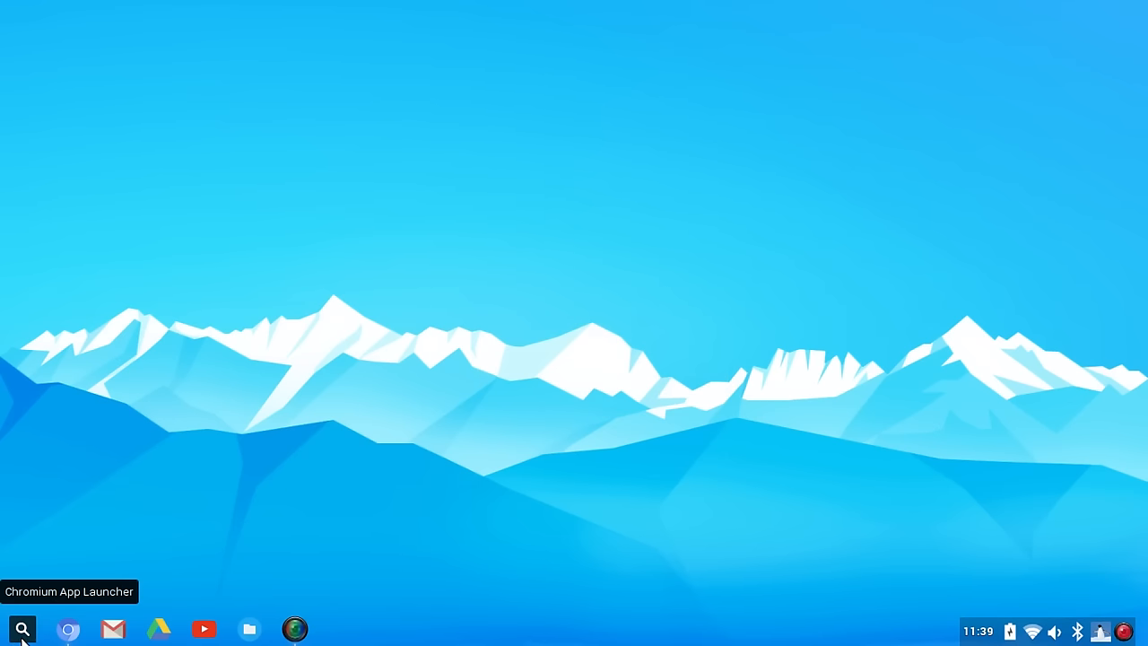
click(21, 629)
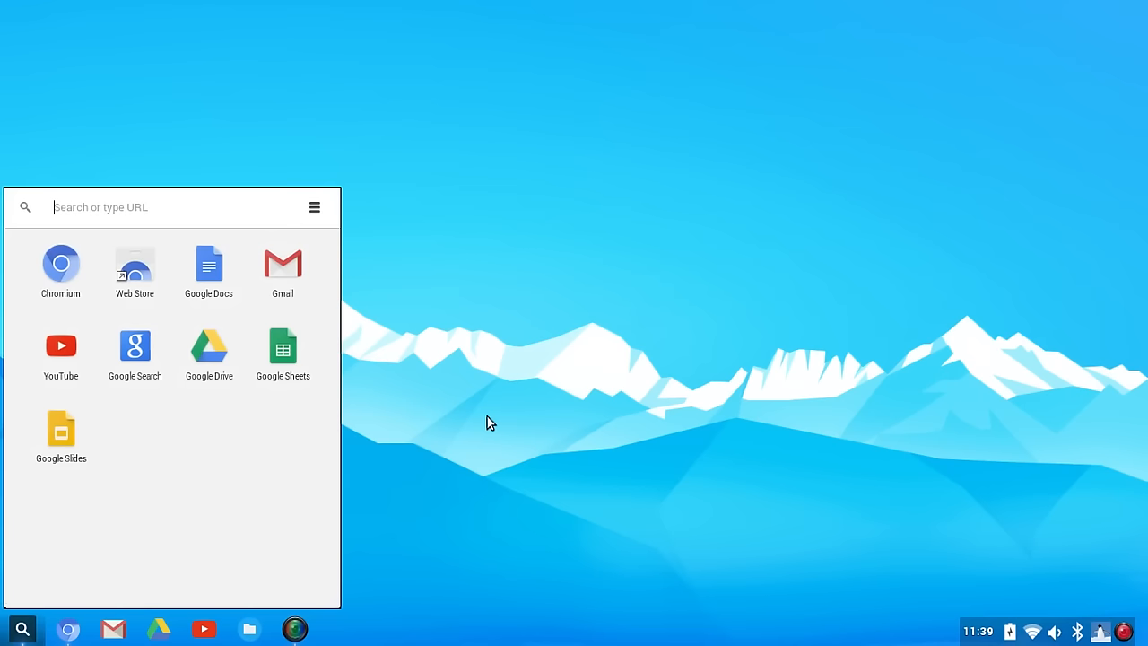
mouse_move(464, 359)
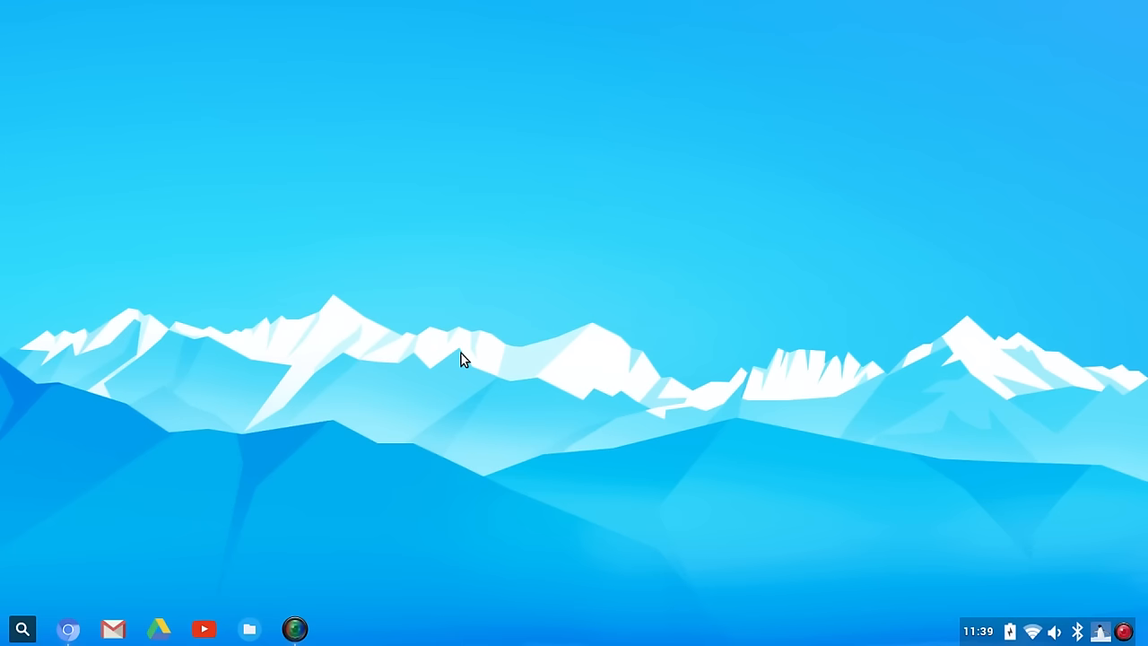
- Show the desktop menu again, bring Chromium forward and enter 'distrowatch'
right_click(464, 359)
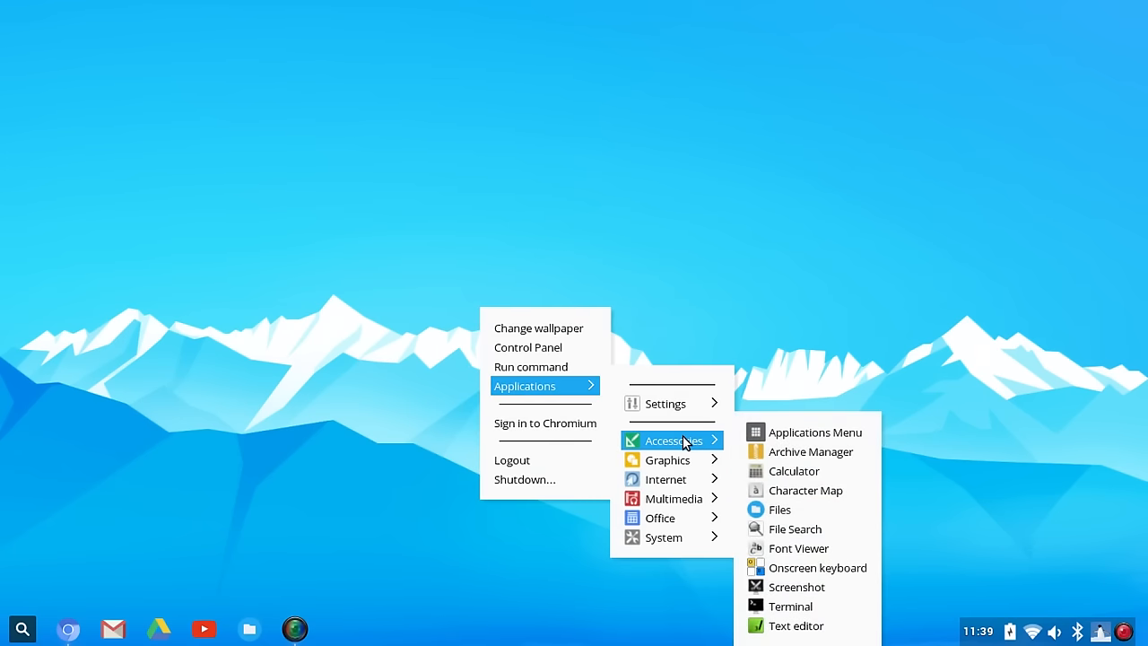
mouse_move(667, 459)
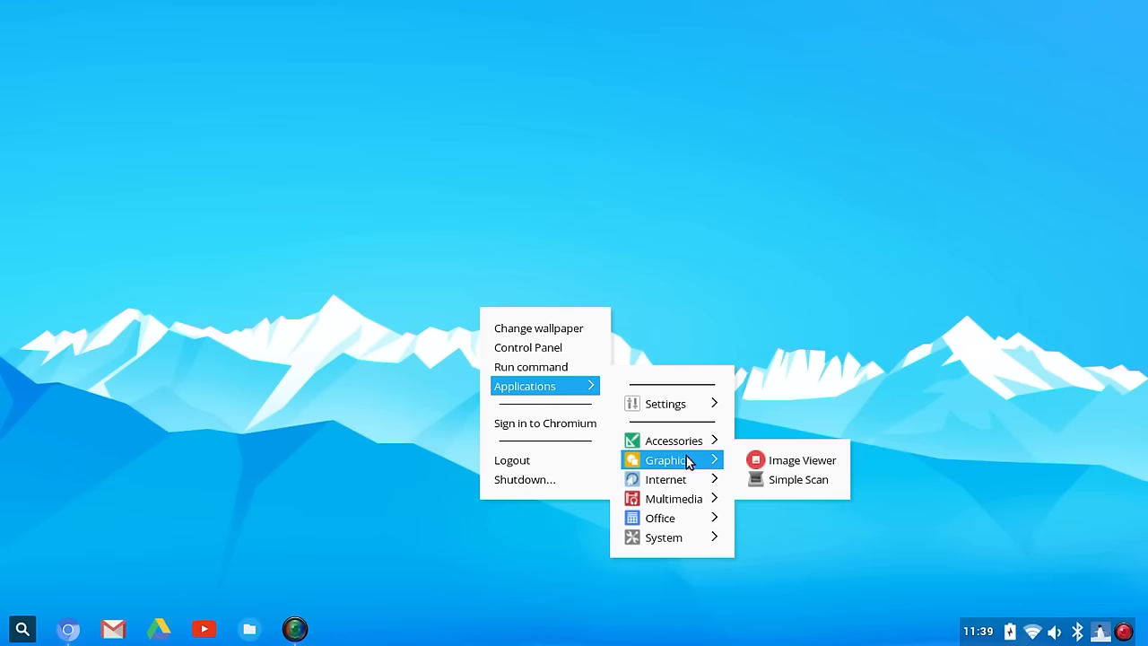
mouse_move(673, 498)
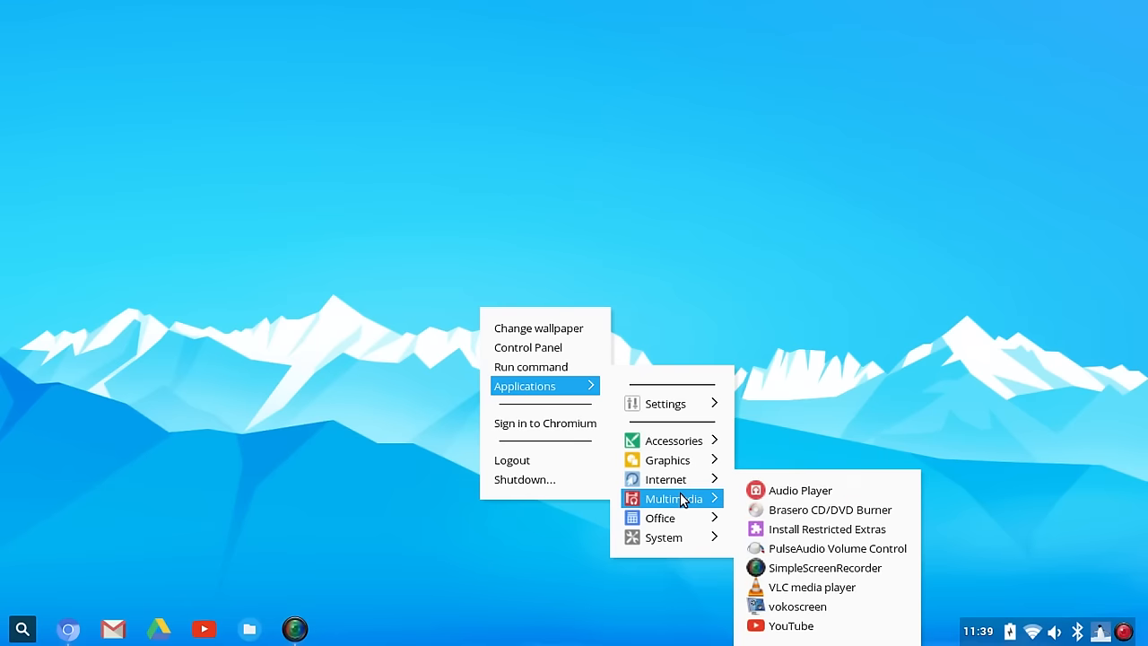
mouse_move(666, 478)
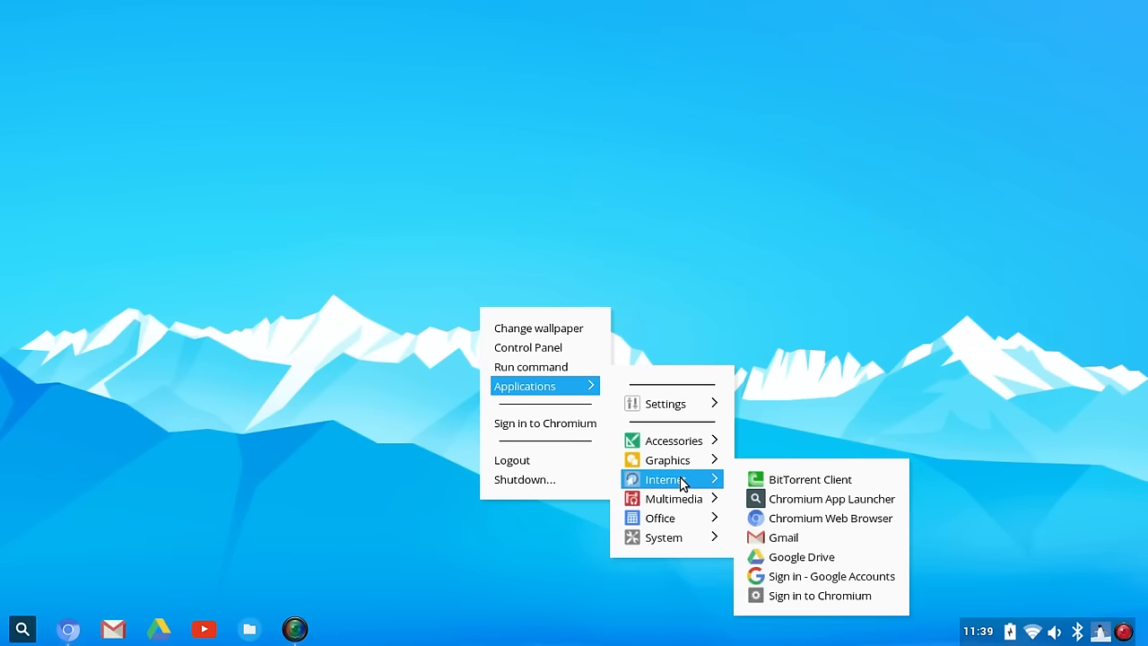
mouse_move(830, 517)
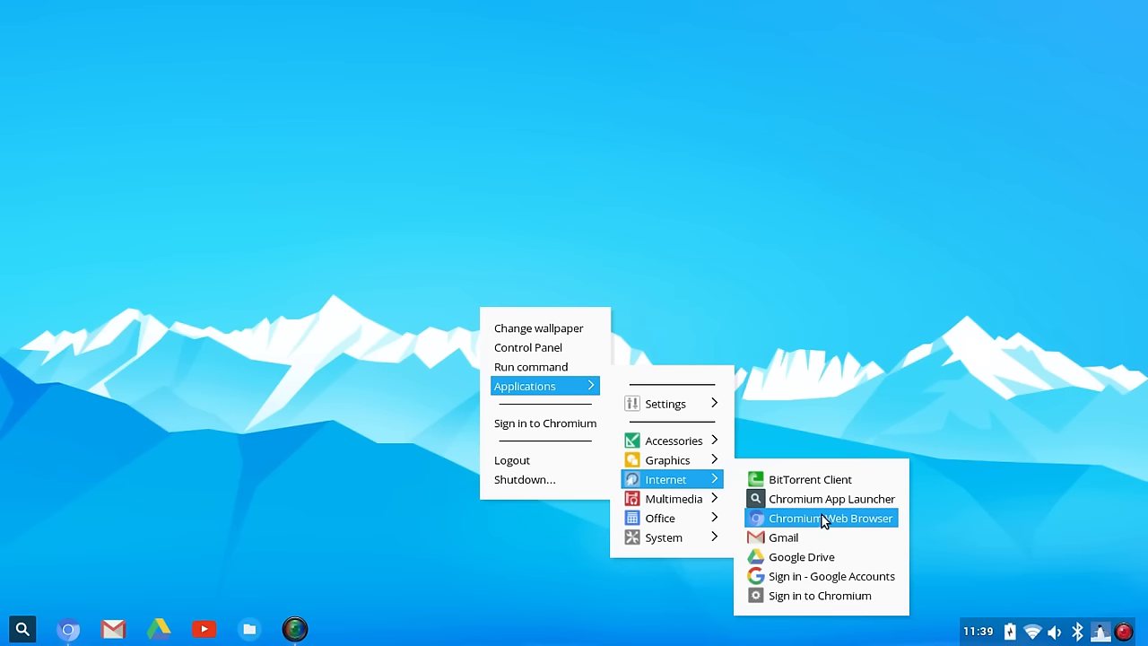
mouse_move(802, 542)
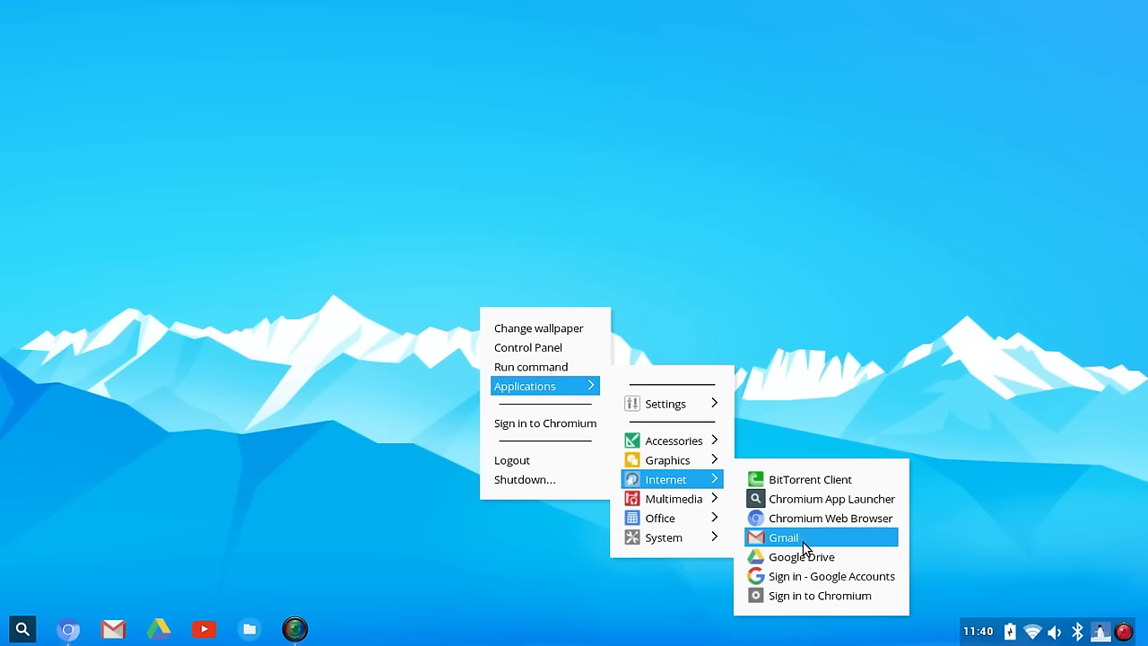
mouse_move(804, 543)
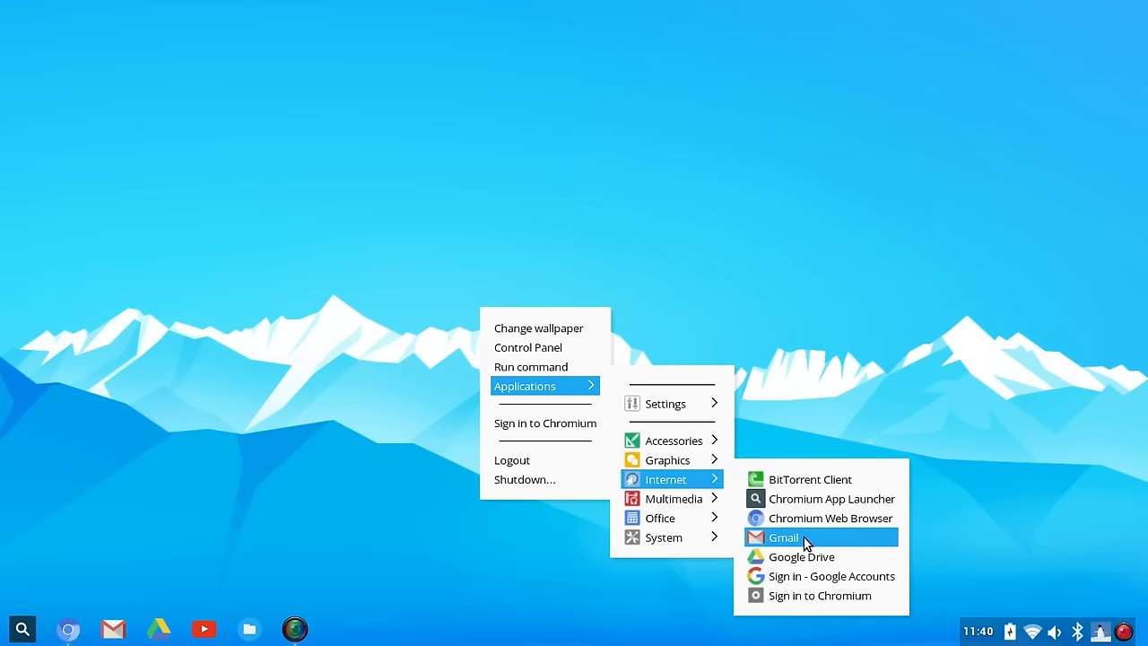
mouse_move(816, 575)
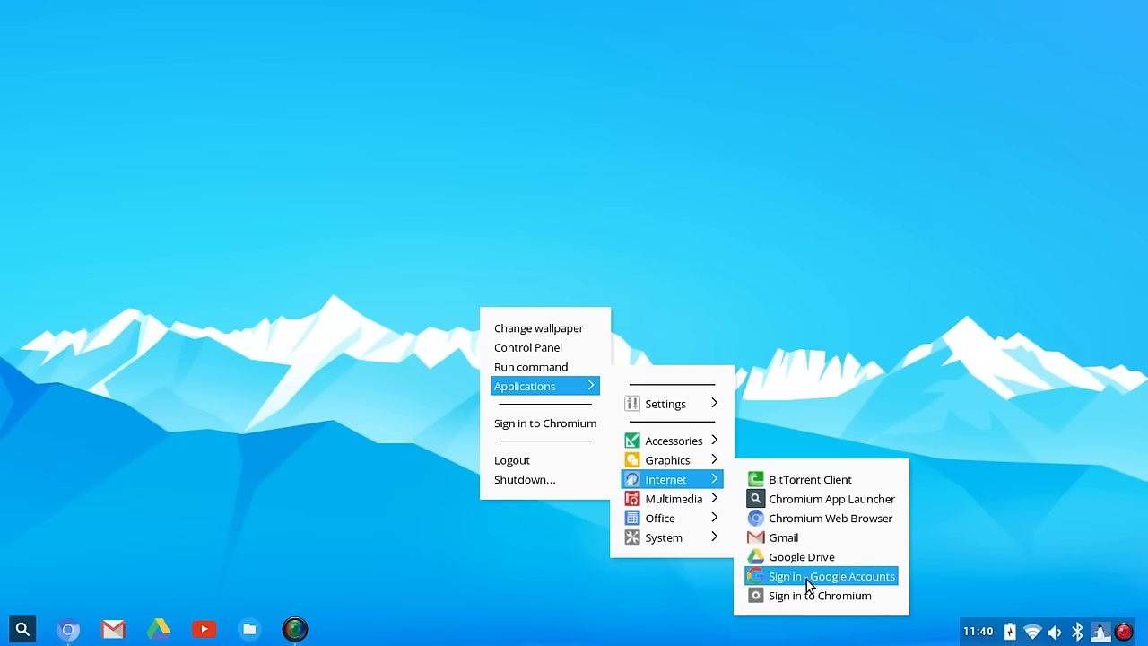
mouse_move(672, 499)
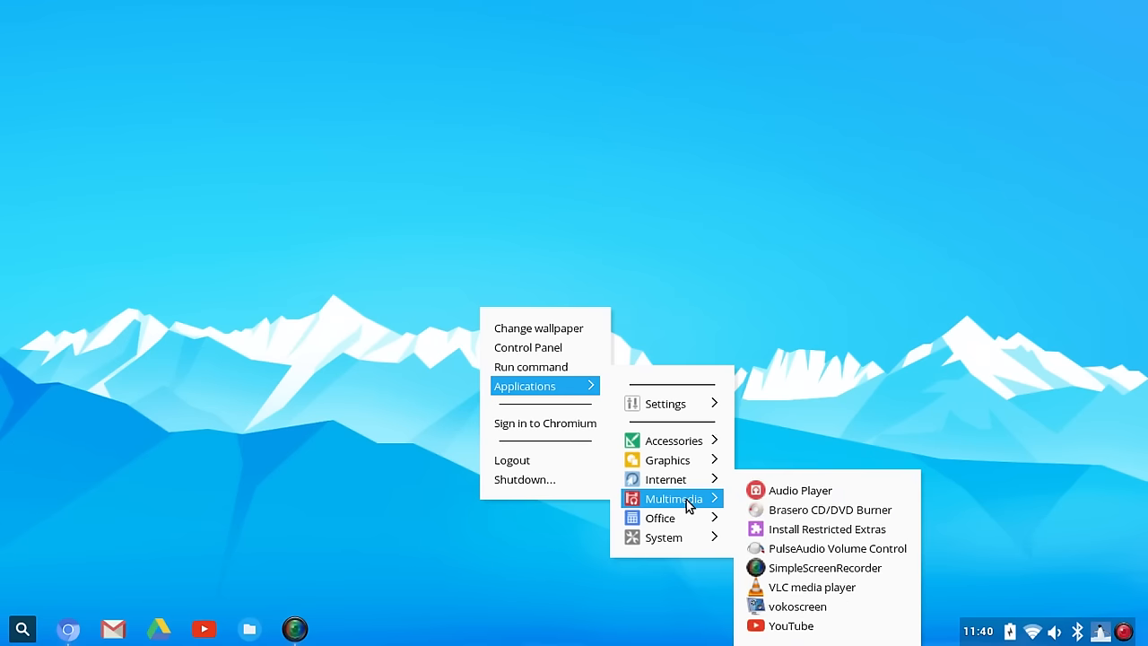
mouse_move(812, 587)
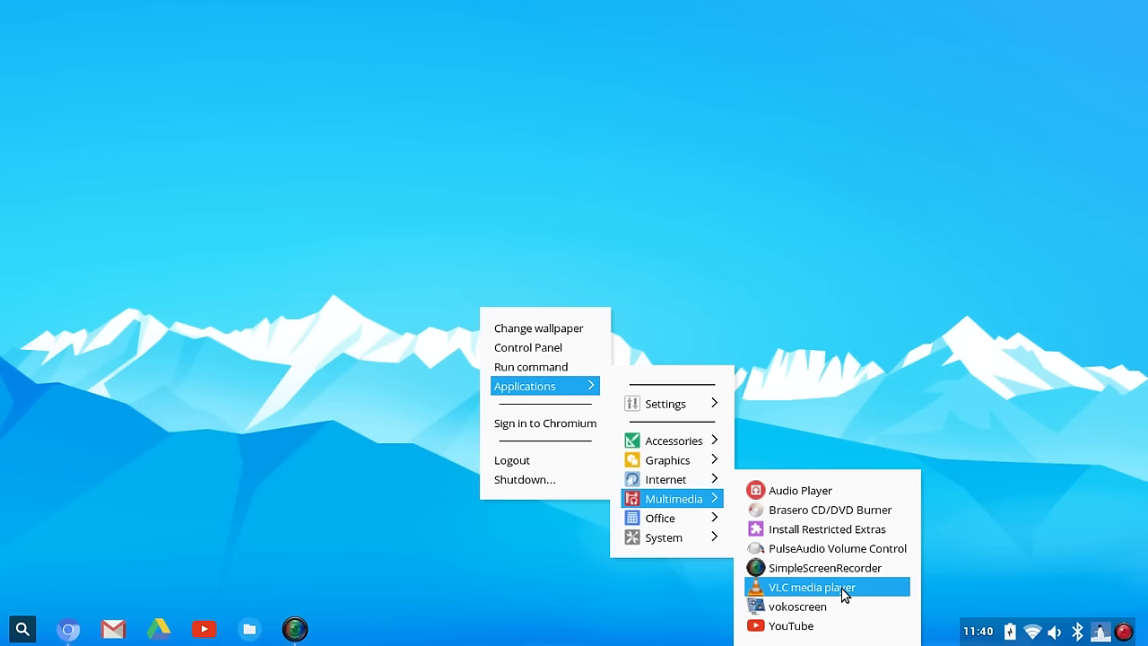
mouse_move(816, 625)
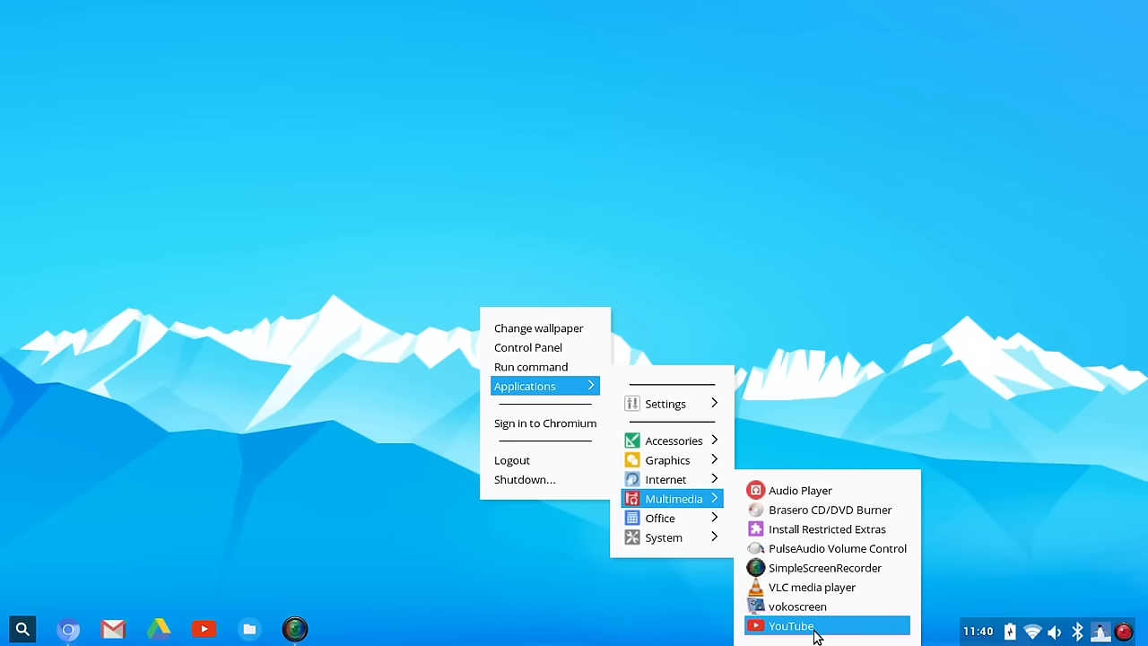
click(789, 625)
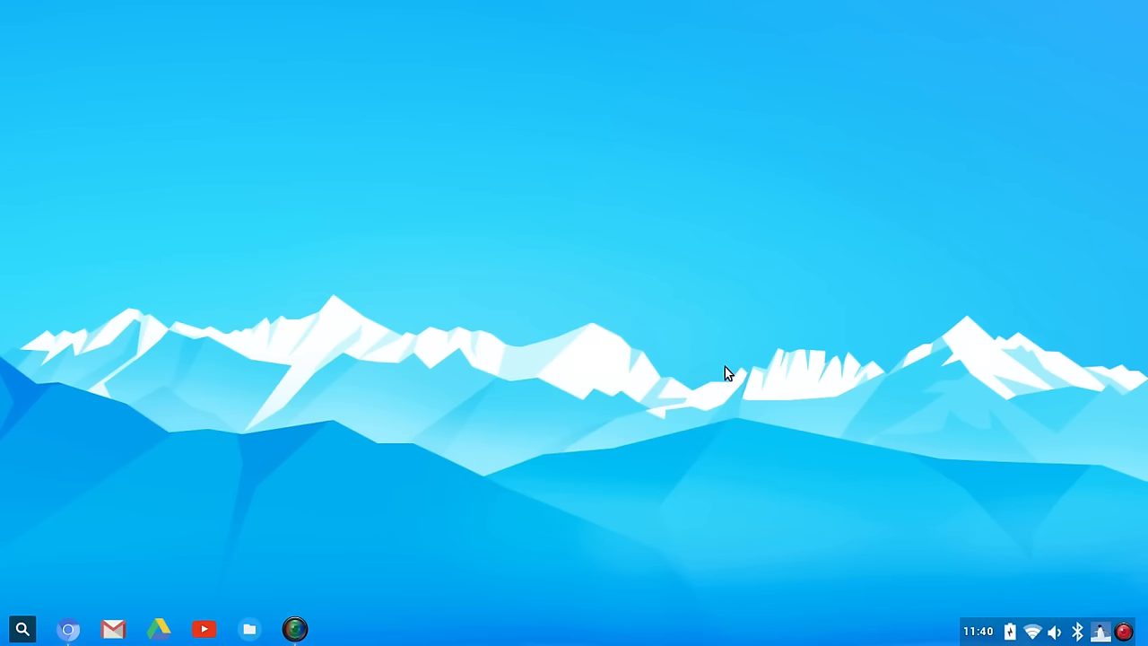
mouse_move(709, 390)
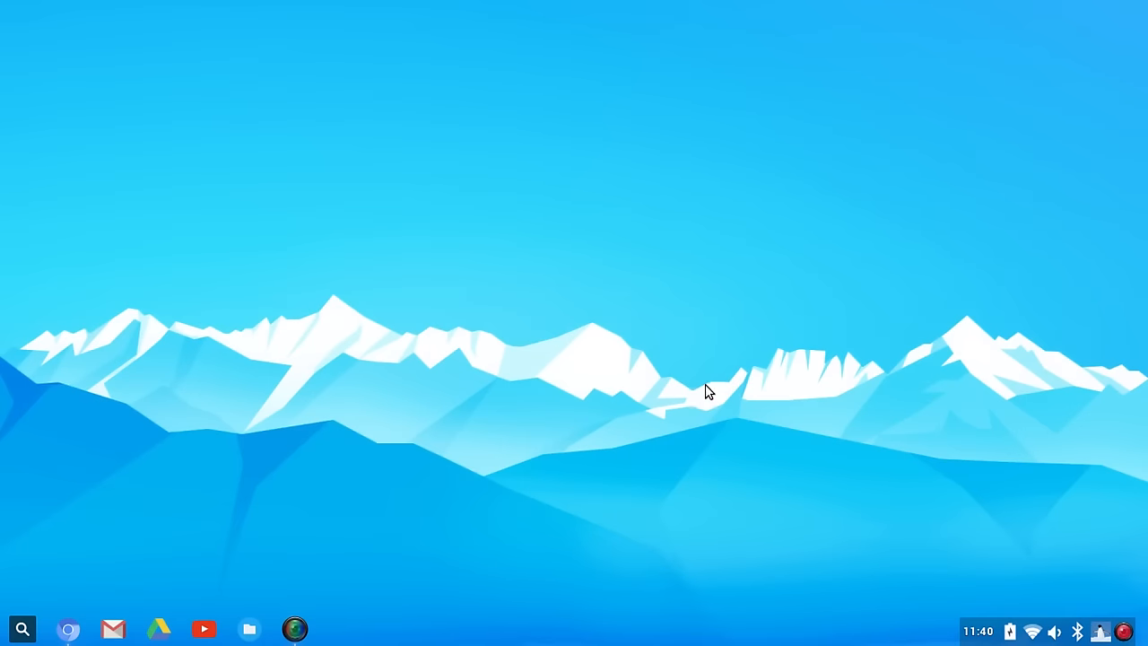
mouse_move(625, 437)
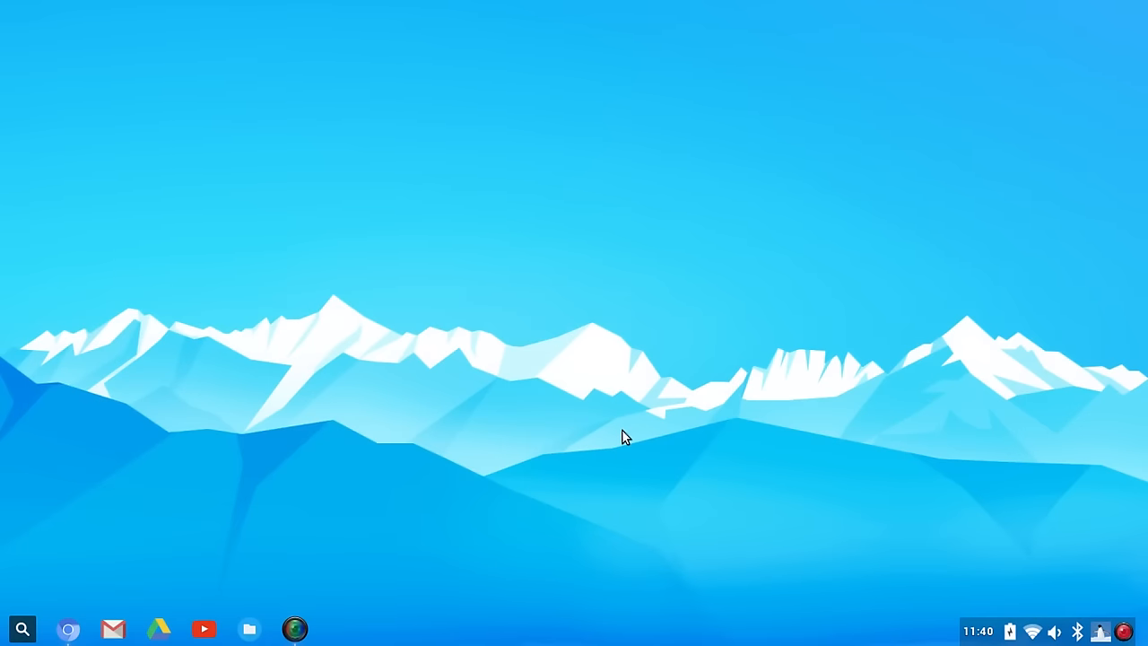
mouse_move(1031, 630)
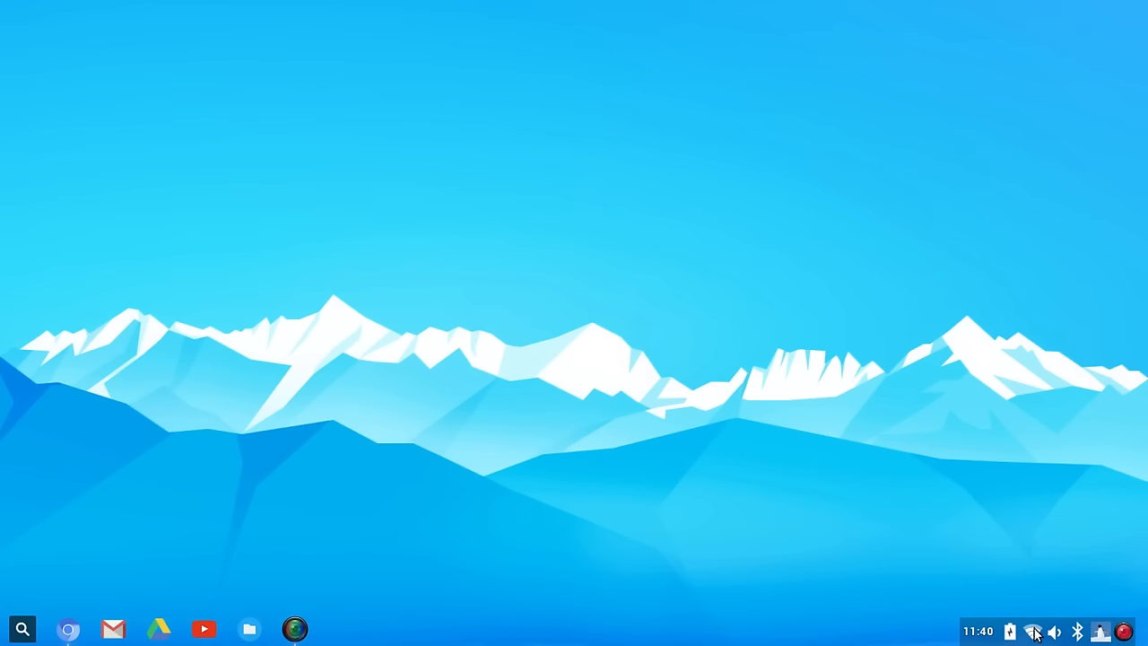
mouse_move(700, 415)
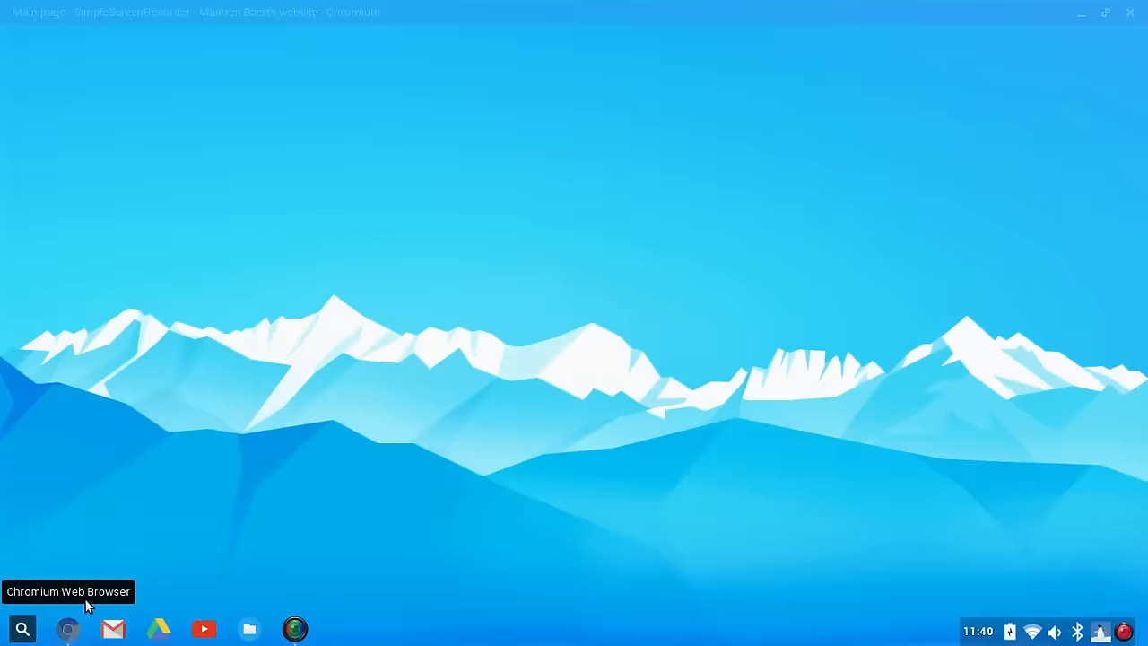
click(68, 628)
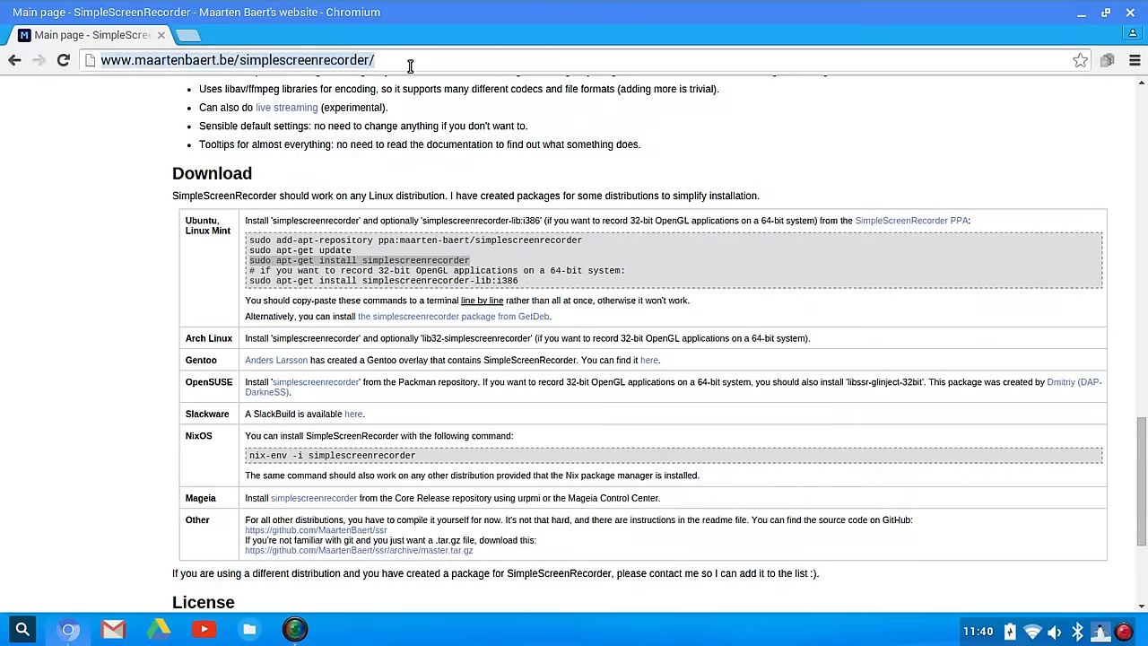
text(distrowatch)
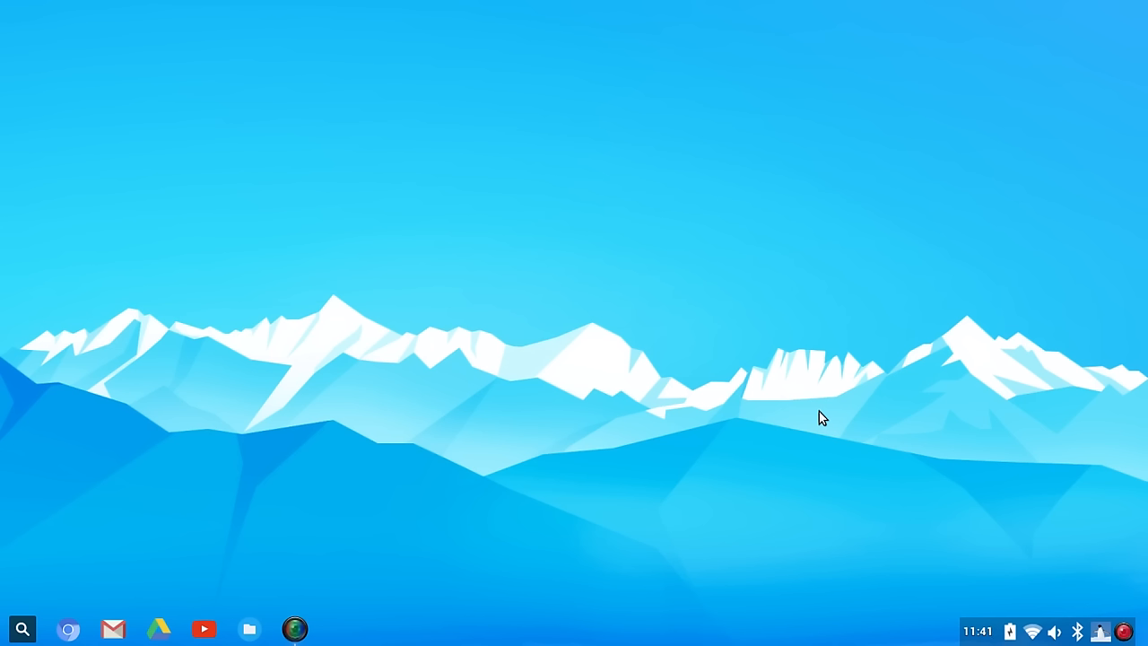
mouse_move(378, 232)
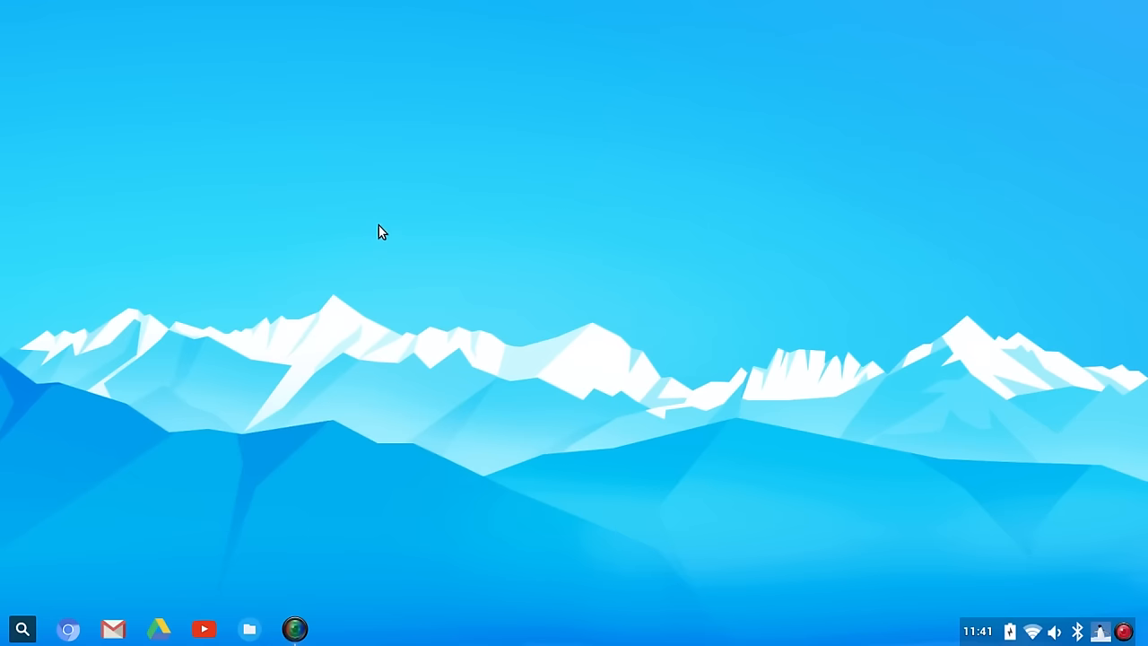
right_click(379, 231)
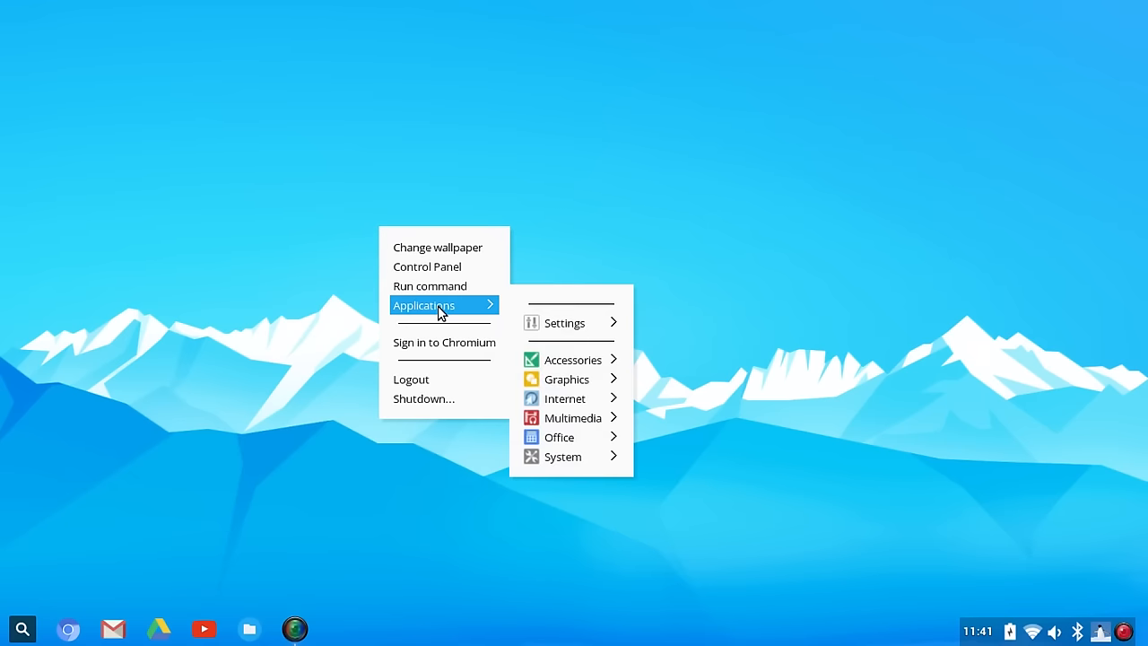
mouse_move(562, 456)
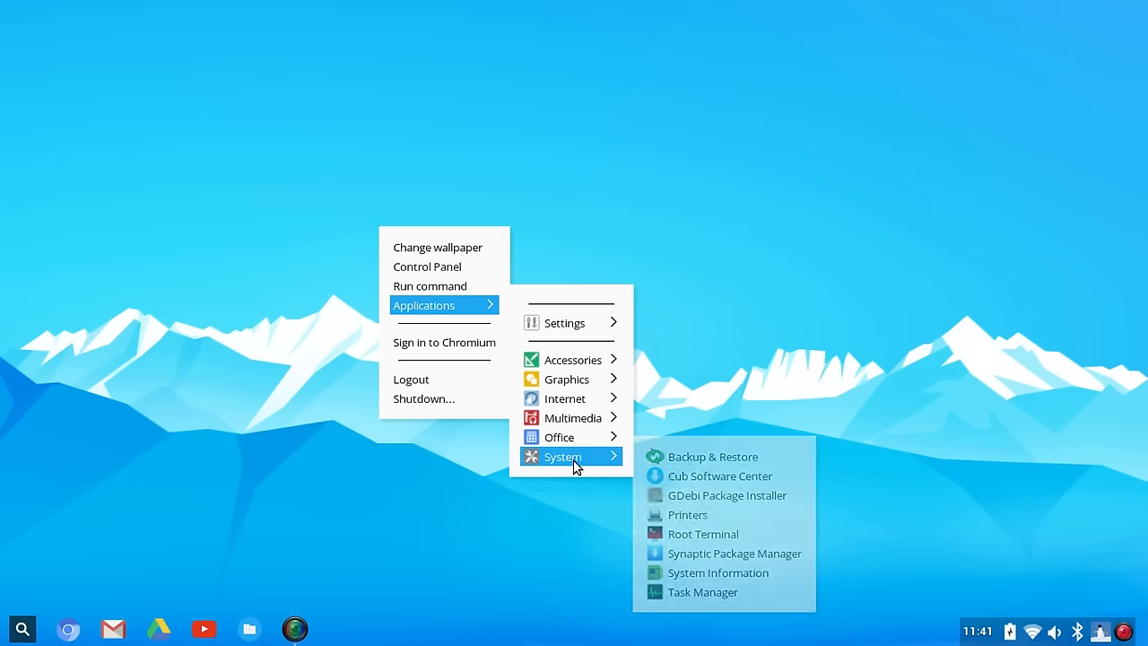
mouse_move(572, 359)
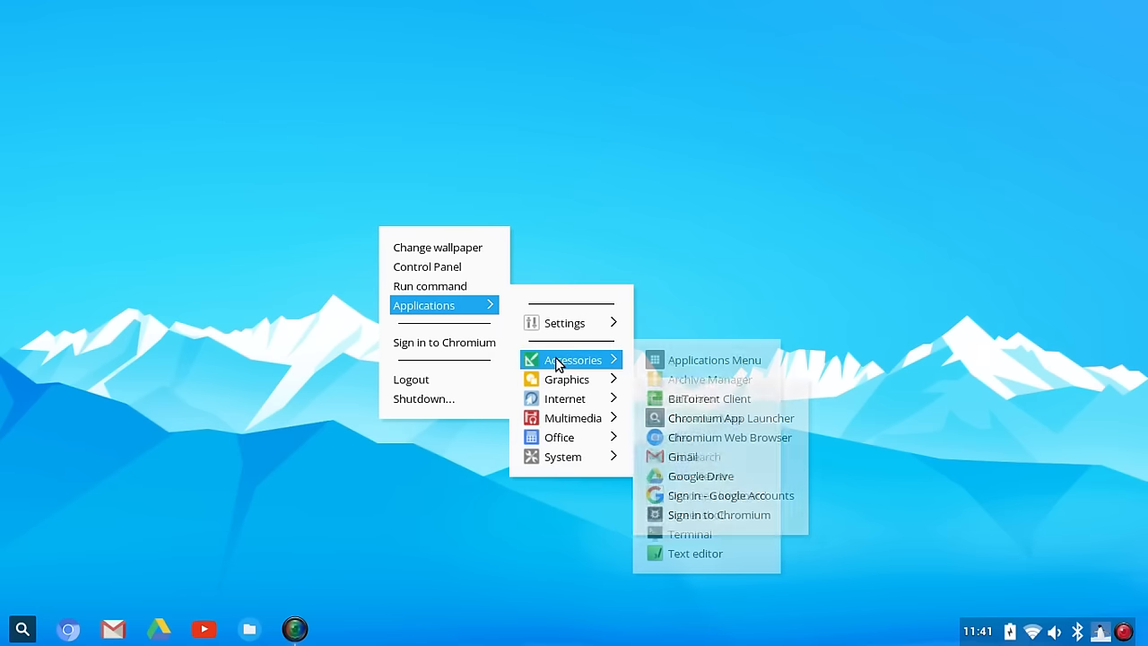
click(538, 177)
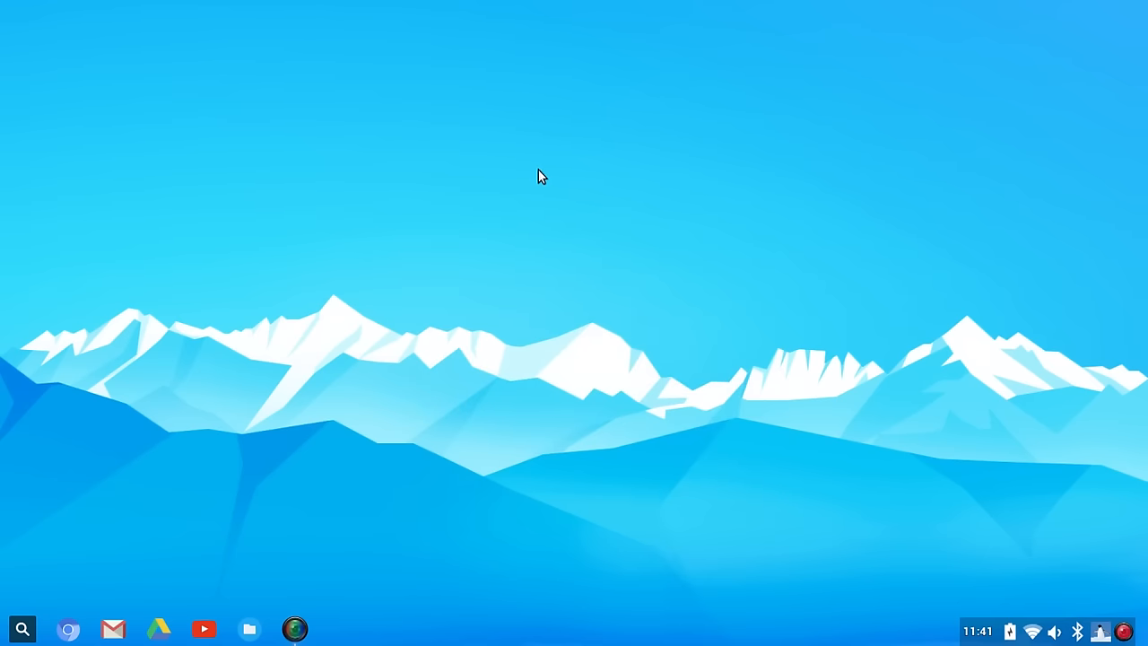
mouse_move(551, 231)
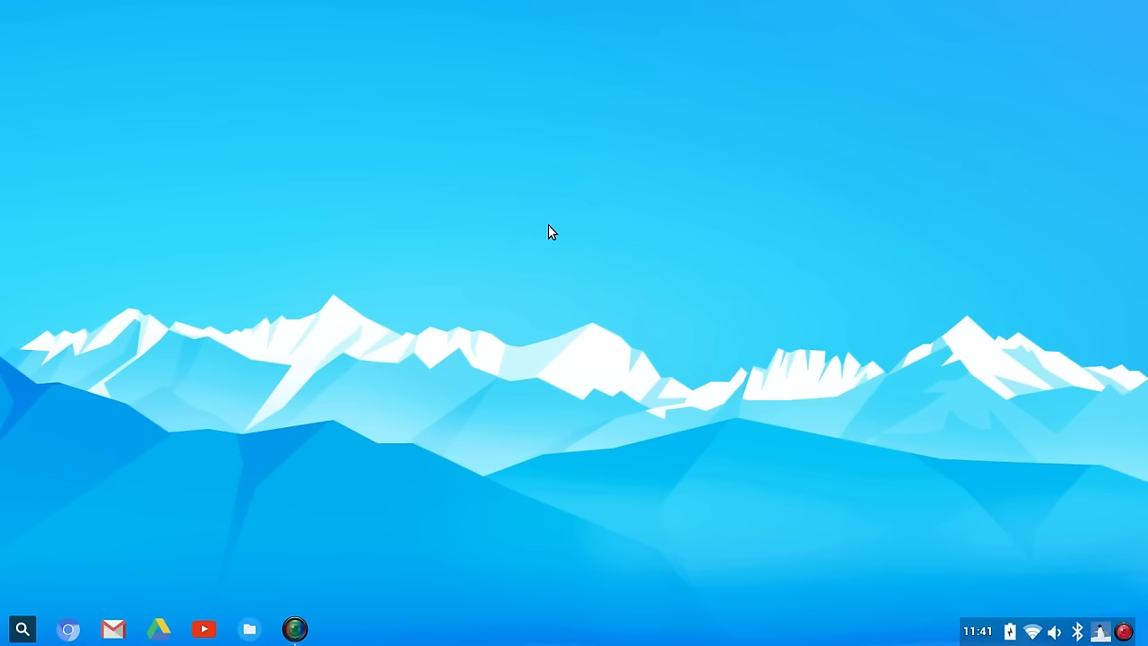
mouse_move(499, 434)
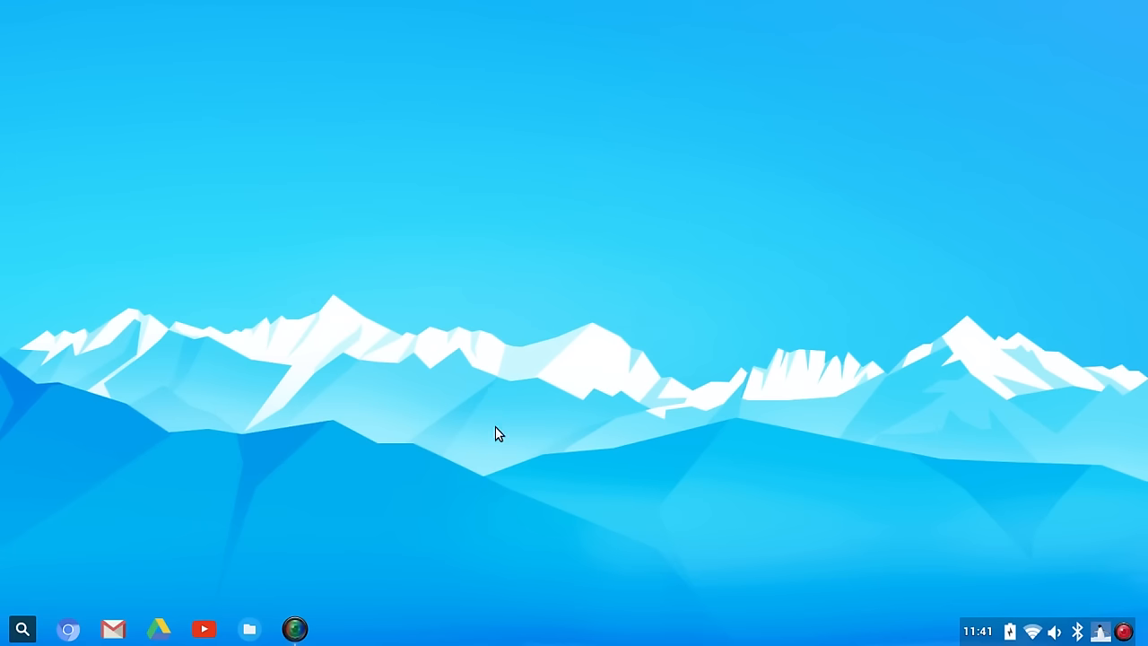
mouse_move(491, 395)
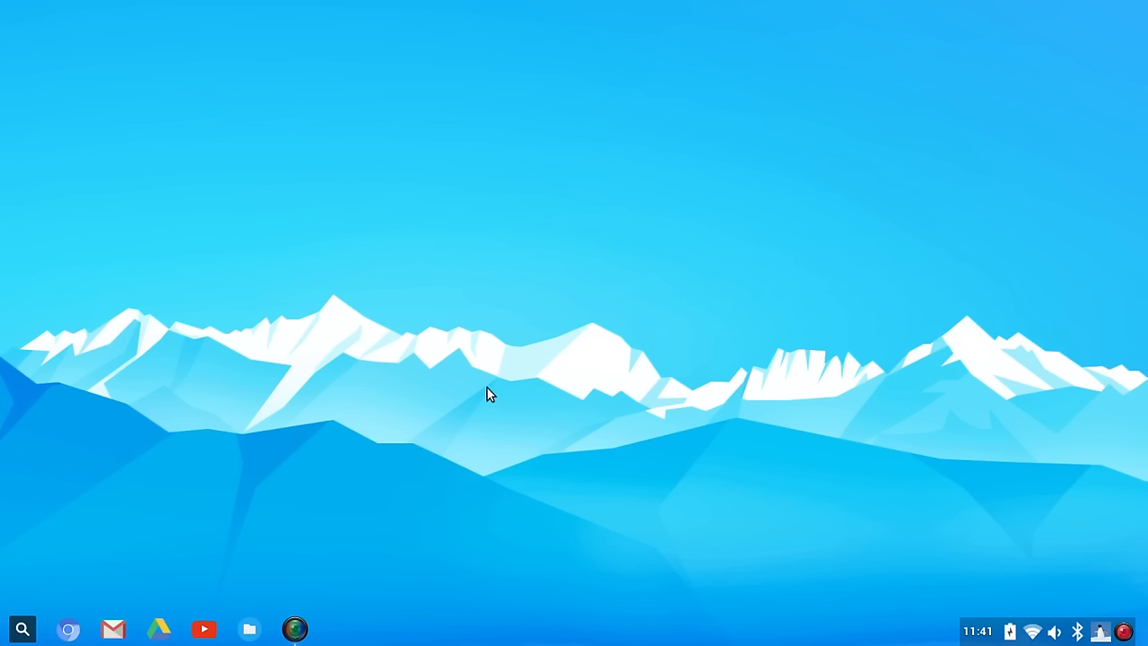
mouse_move(619, 475)
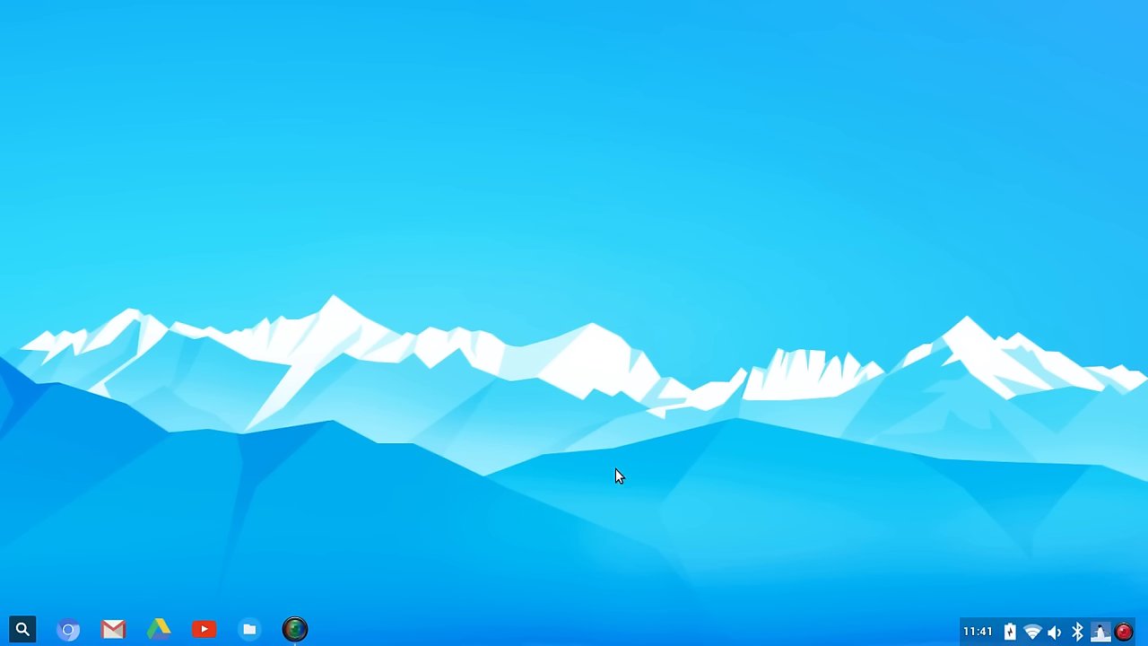
mouse_move(526, 346)
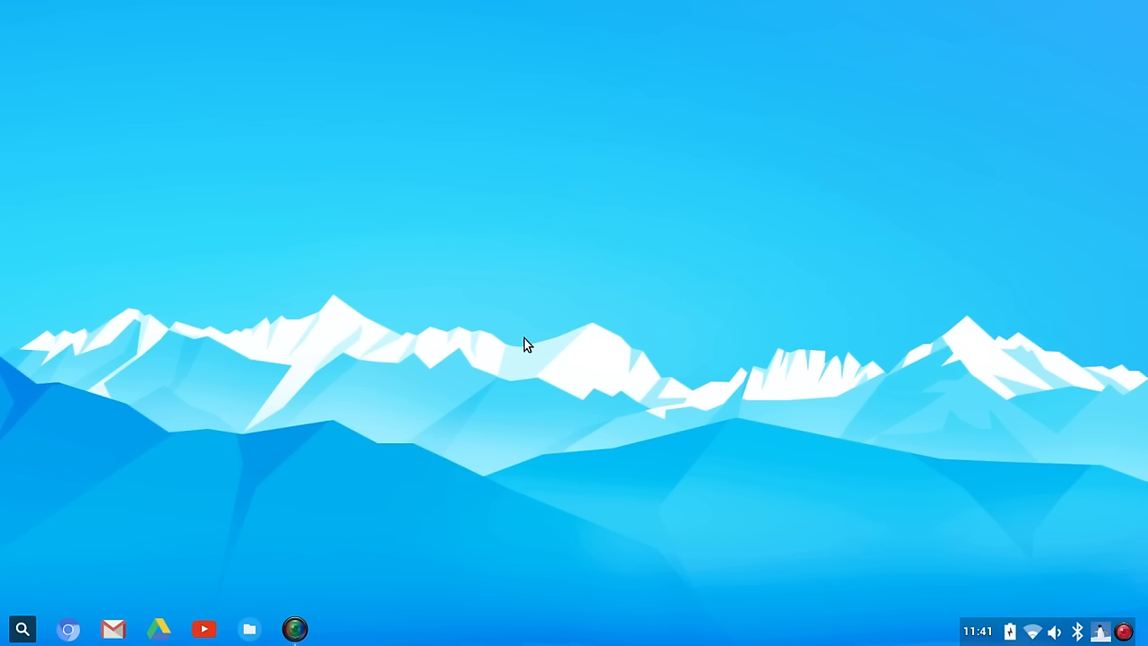
mouse_move(541, 461)
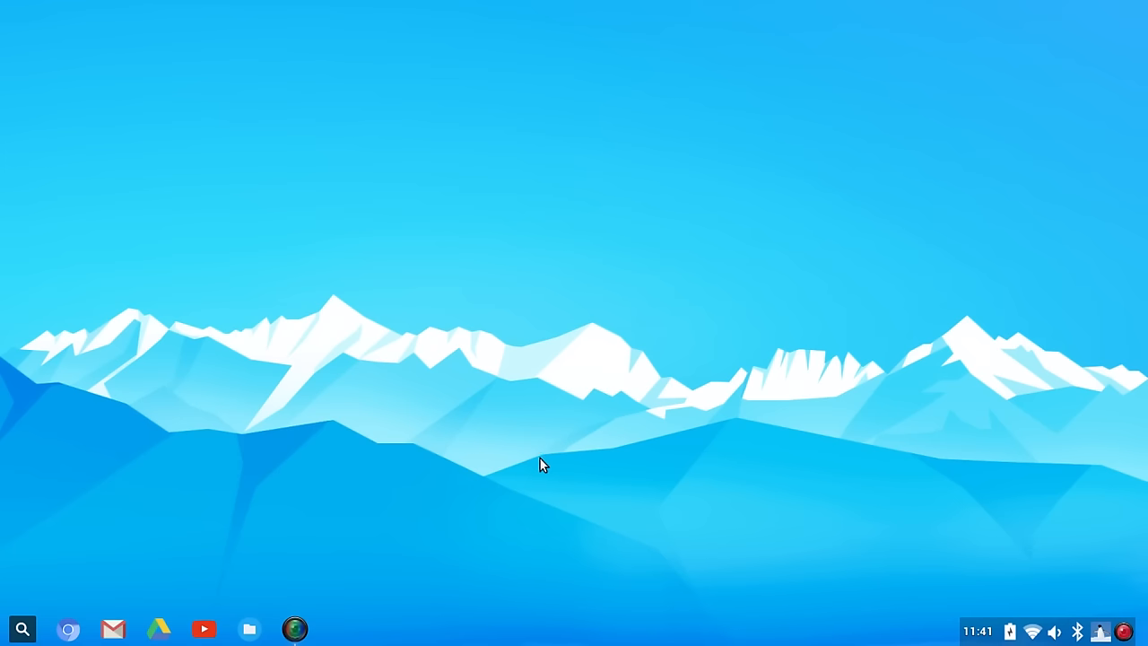
mouse_move(572, 376)
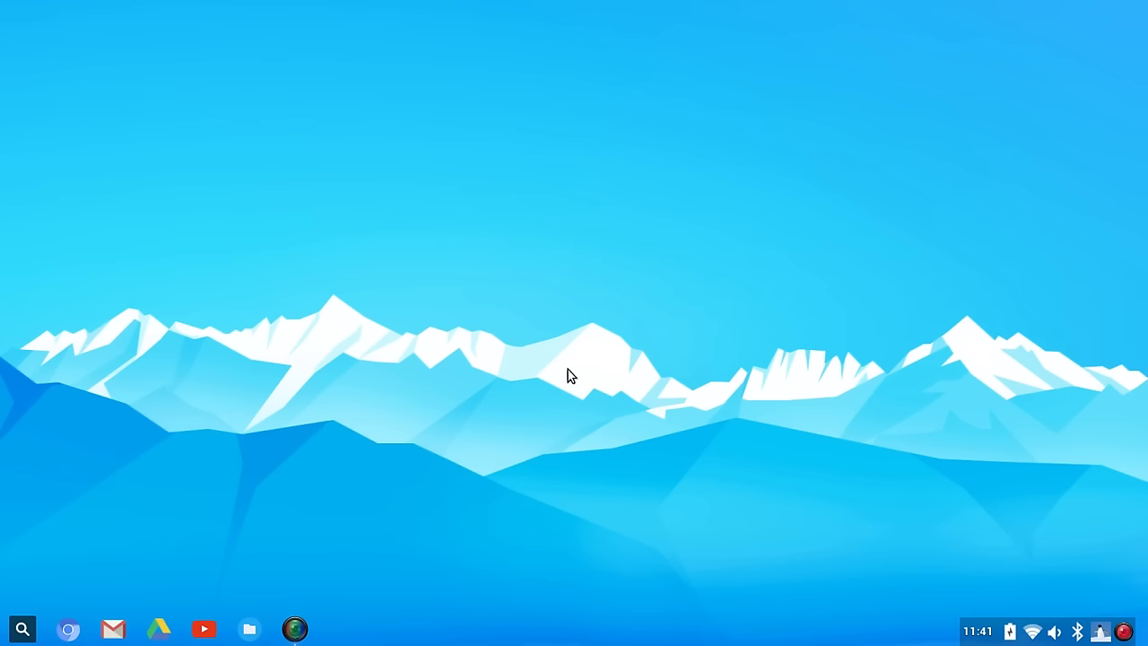
mouse_move(417, 302)
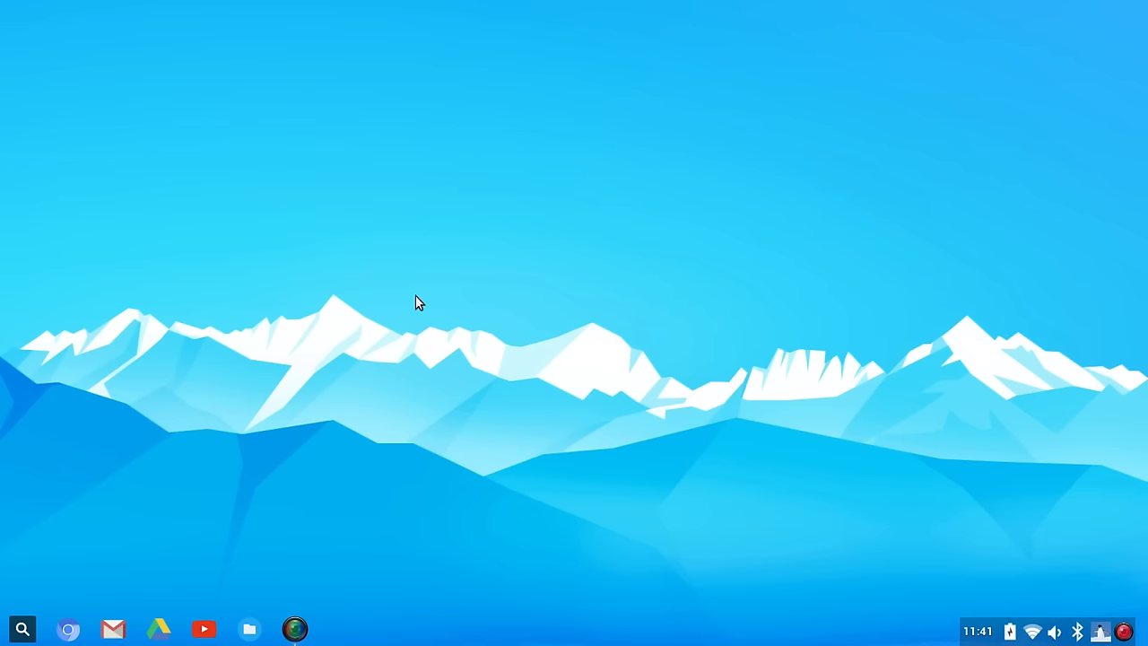
- Right-click the desktop to bring up the Applications menu for the System submenu
right_click(415, 301)
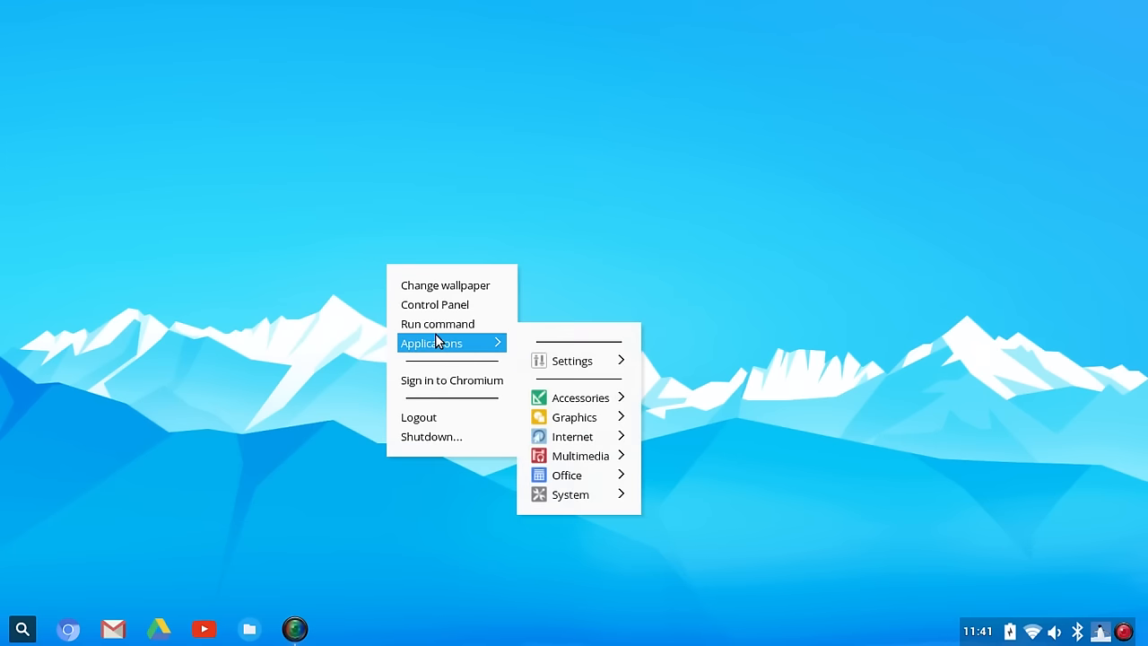
mouse_move(567, 474)
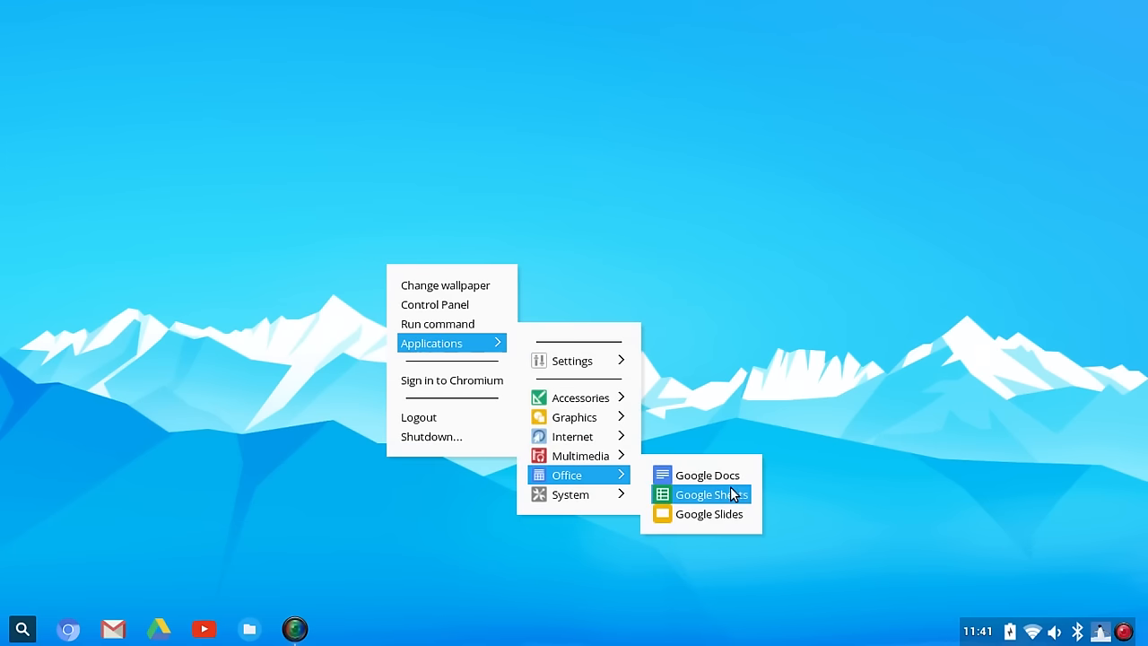
mouse_move(709, 513)
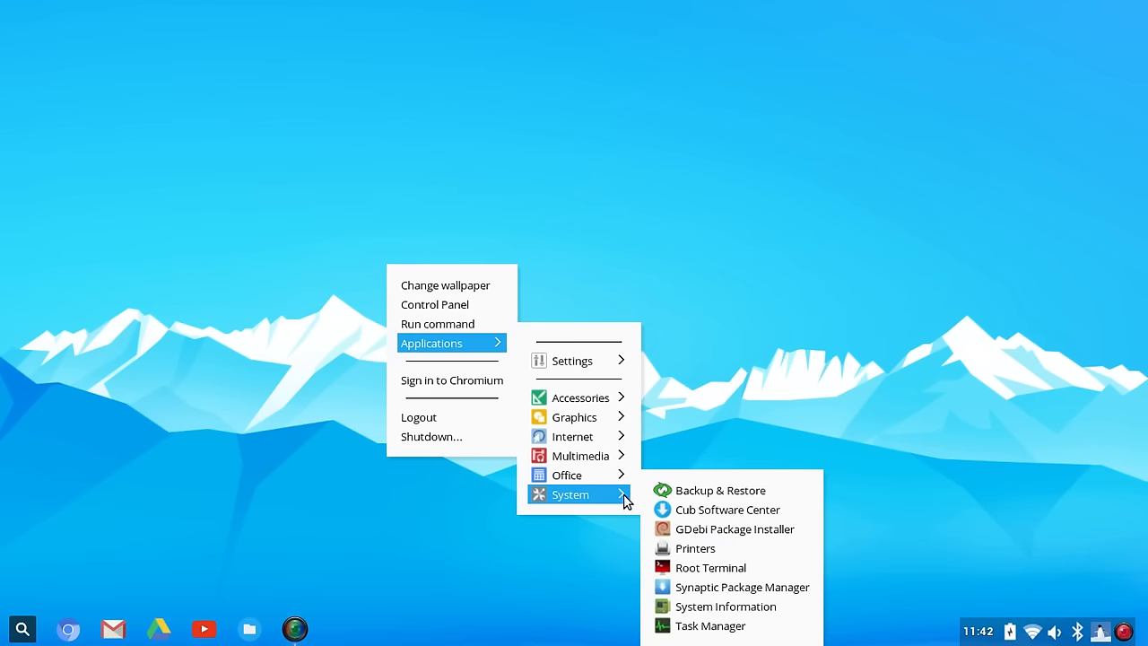
mouse_move(727, 509)
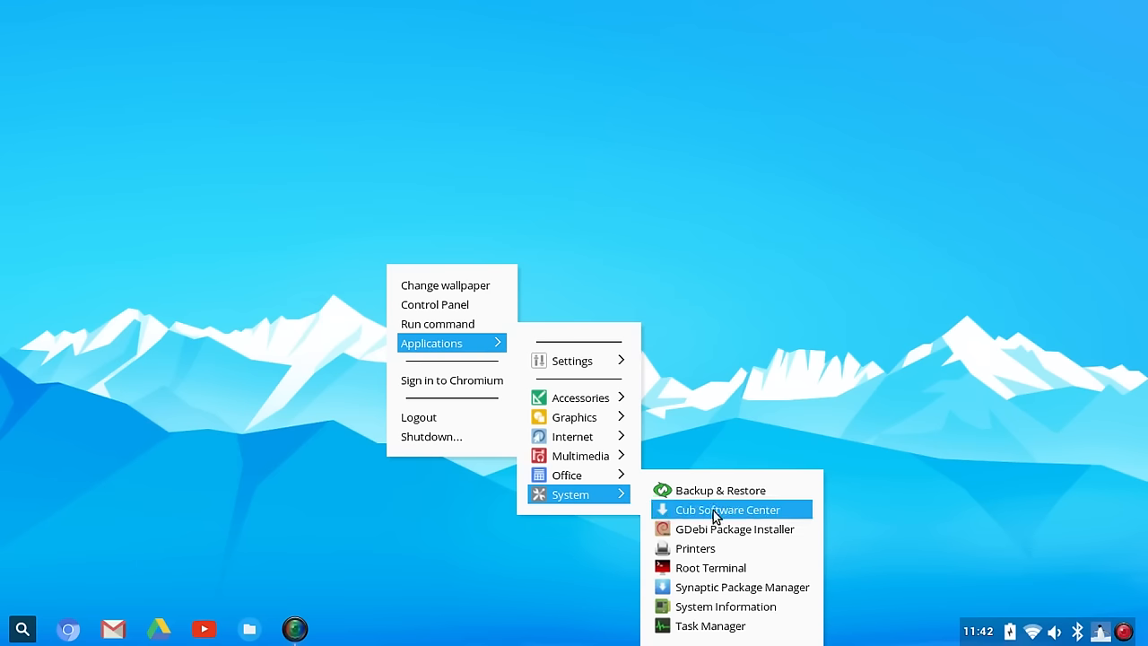
- Launch Cub Software Center from the System submenu to show its categories
click(727, 509)
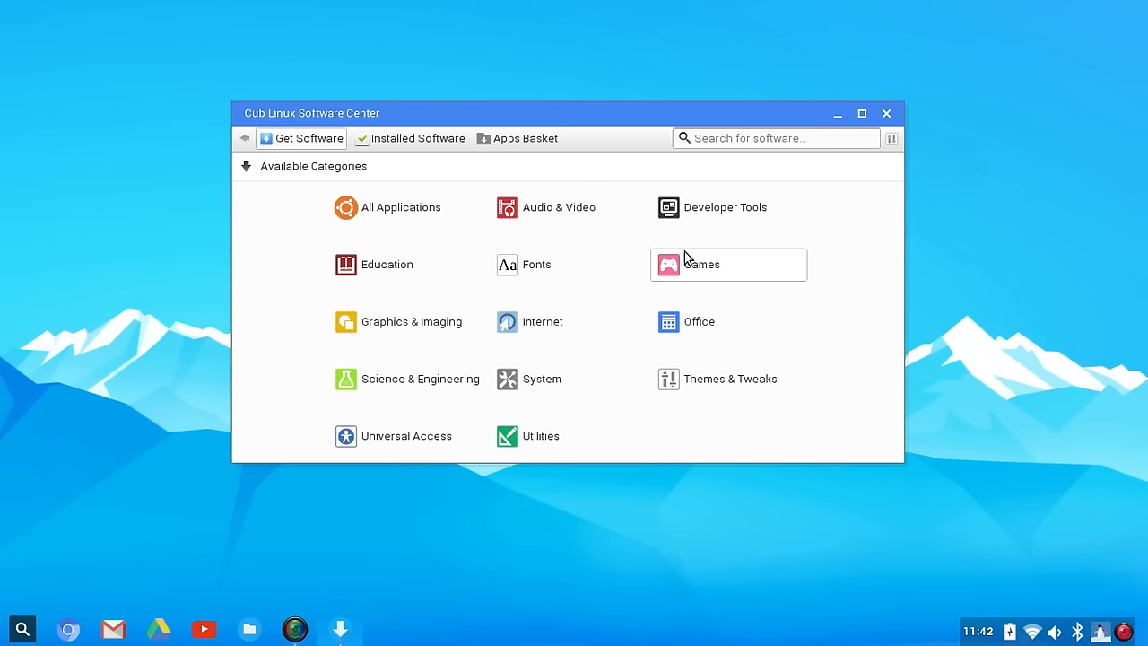
mouse_move(427, 459)
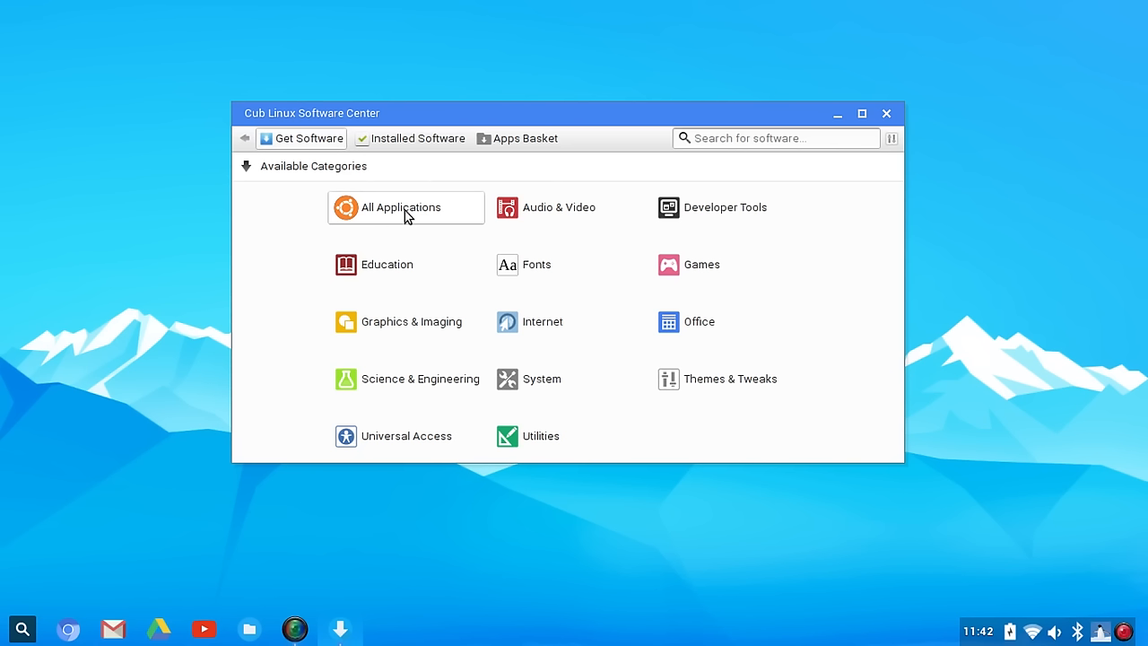
mouse_move(201, 474)
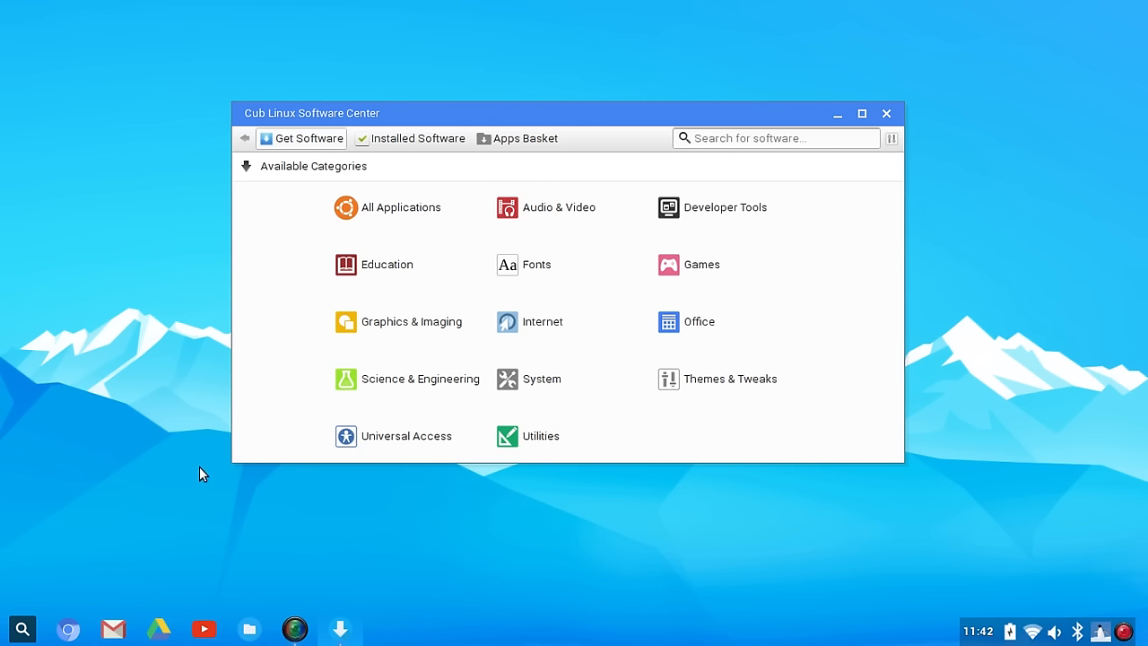
- Close Software Center and launch Synaptic Package Manager from the desktop Applications menu
click(886, 113)
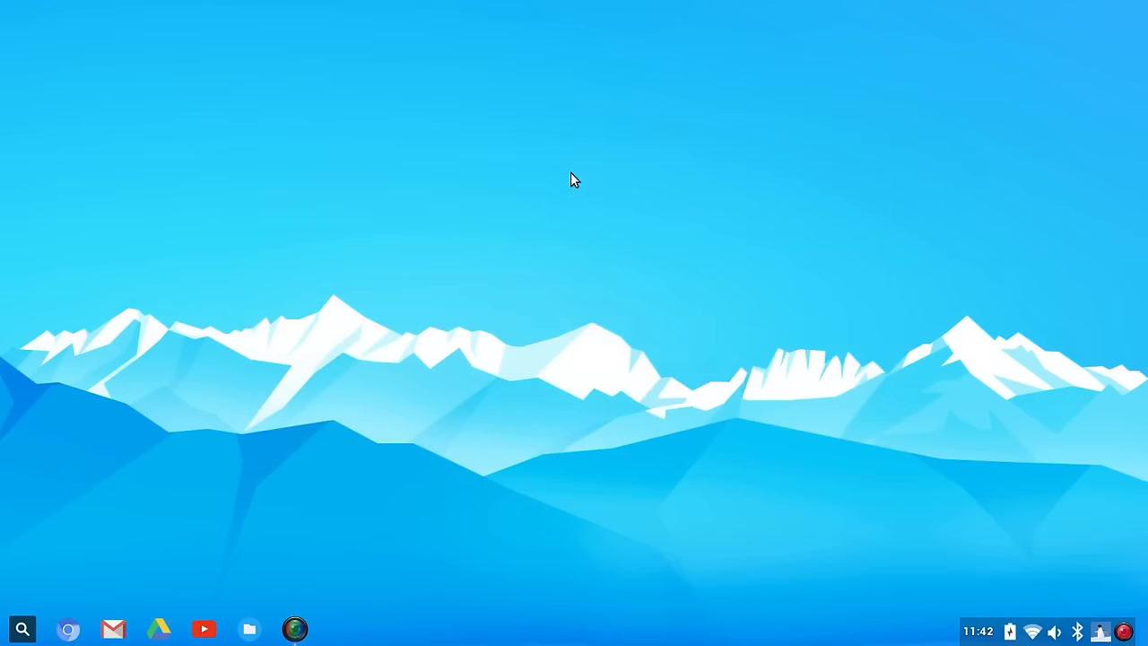
right_click(573, 179)
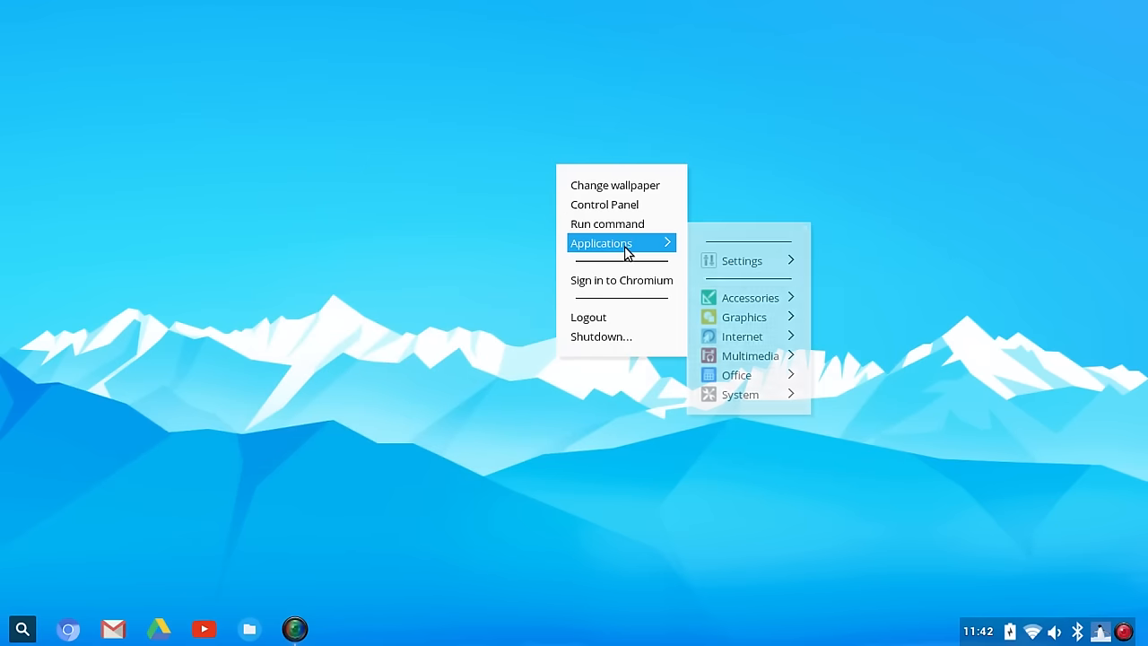
mouse_move(735, 374)
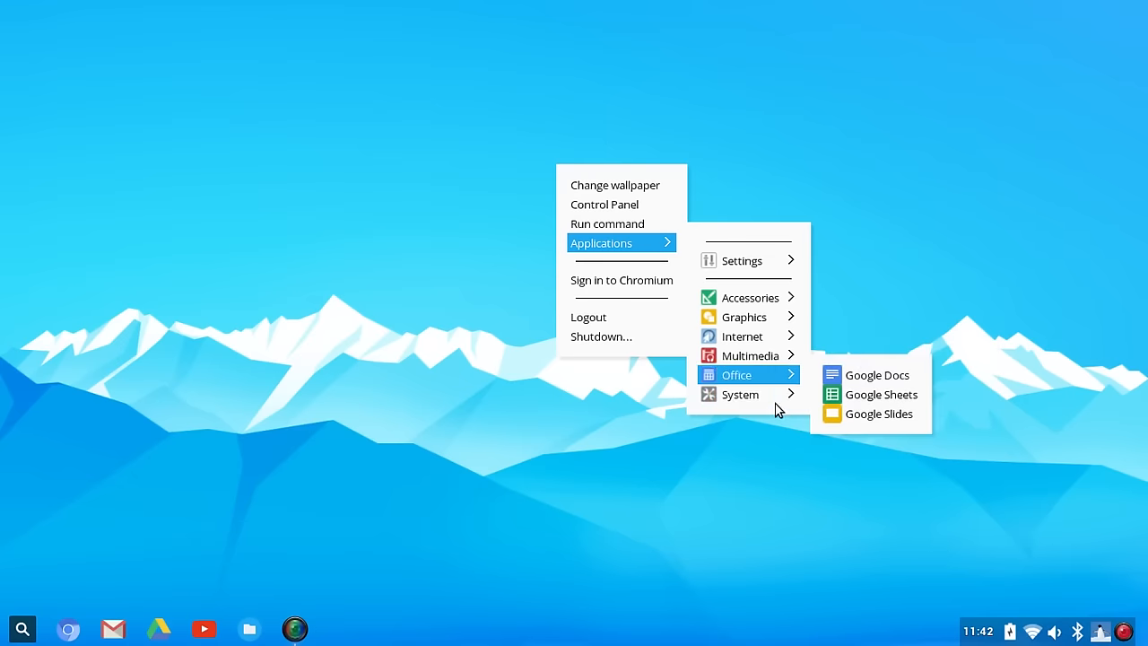
mouse_move(740, 394)
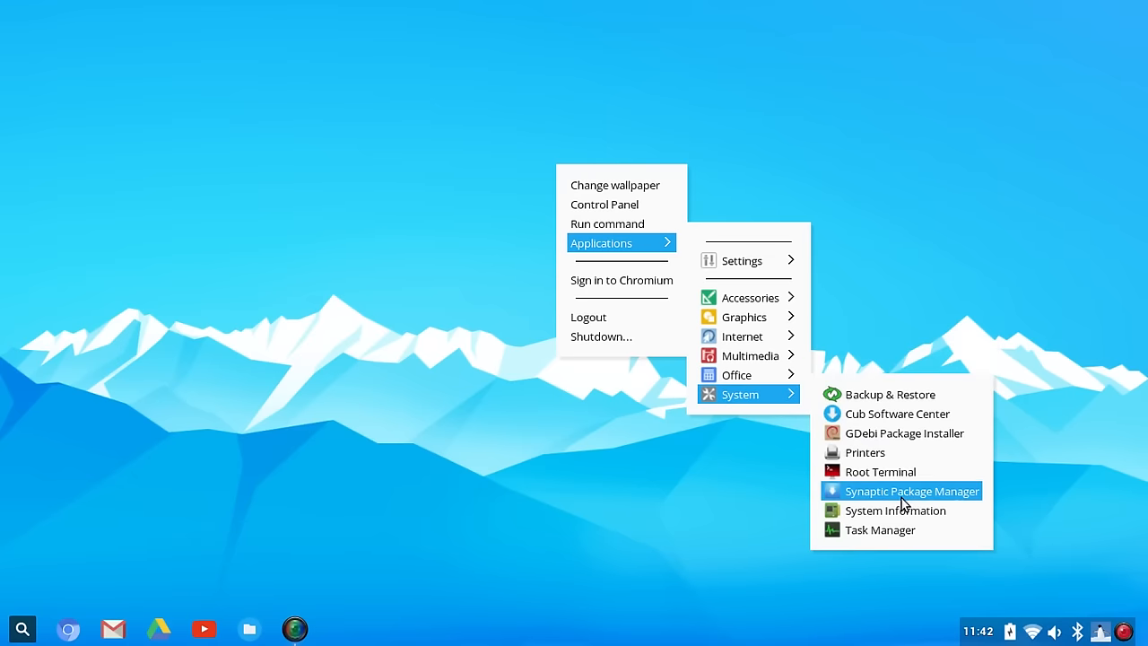
click(911, 490)
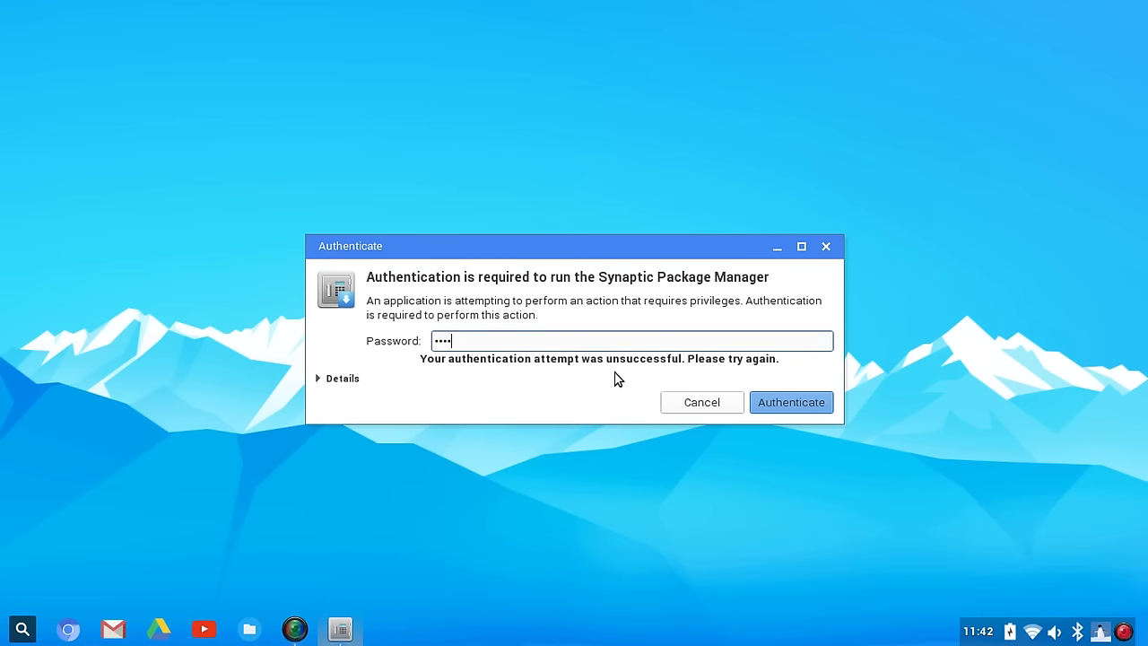
- Authenticate to load Synaptic's 47280 packages, then select the search box
click(701, 401)
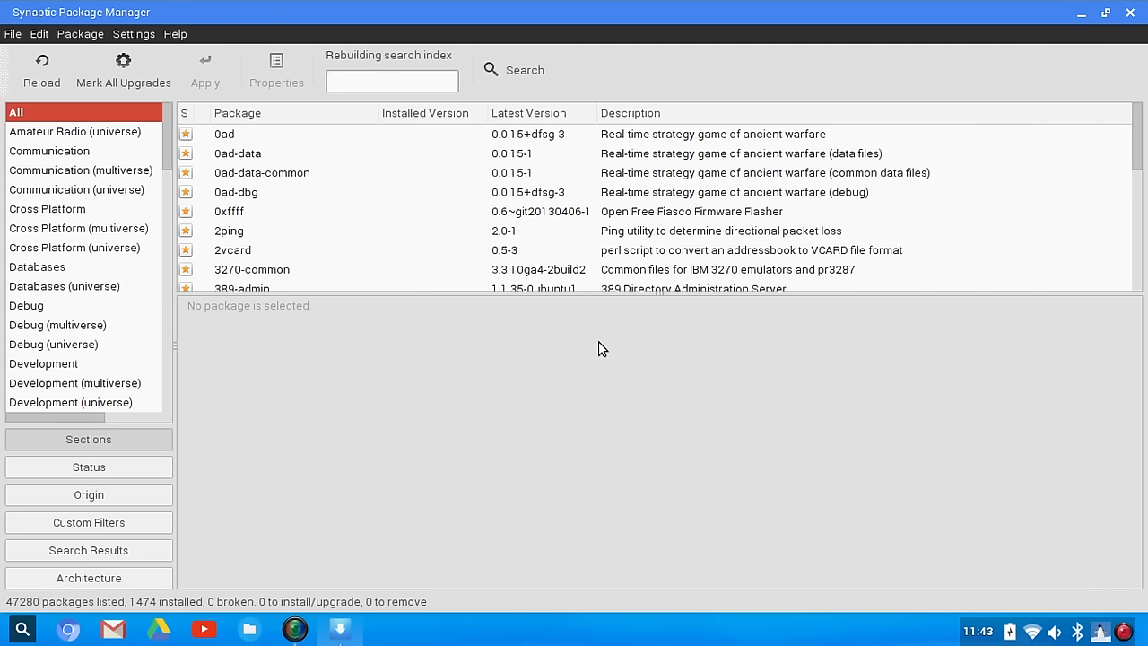
click(391, 81)
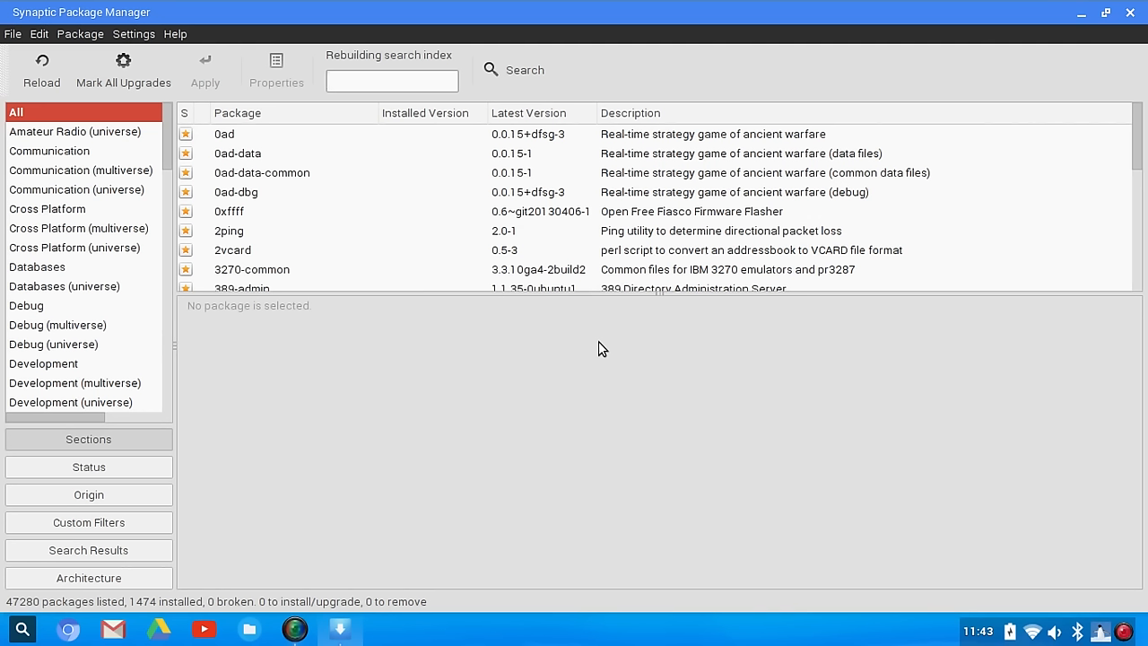
click(392, 81)
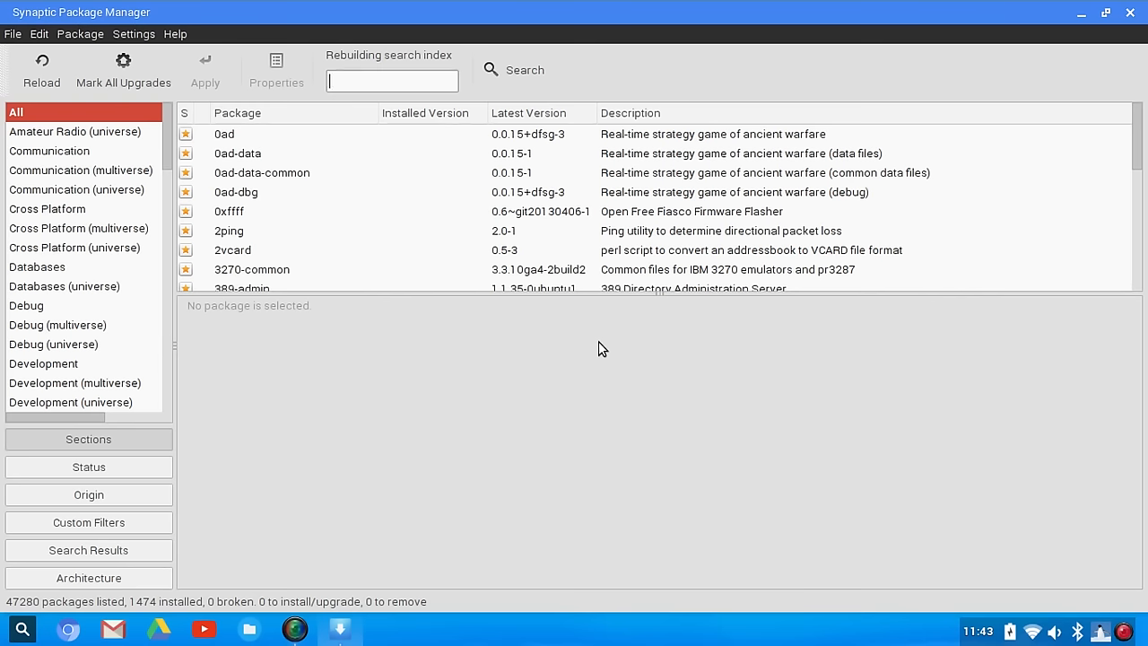